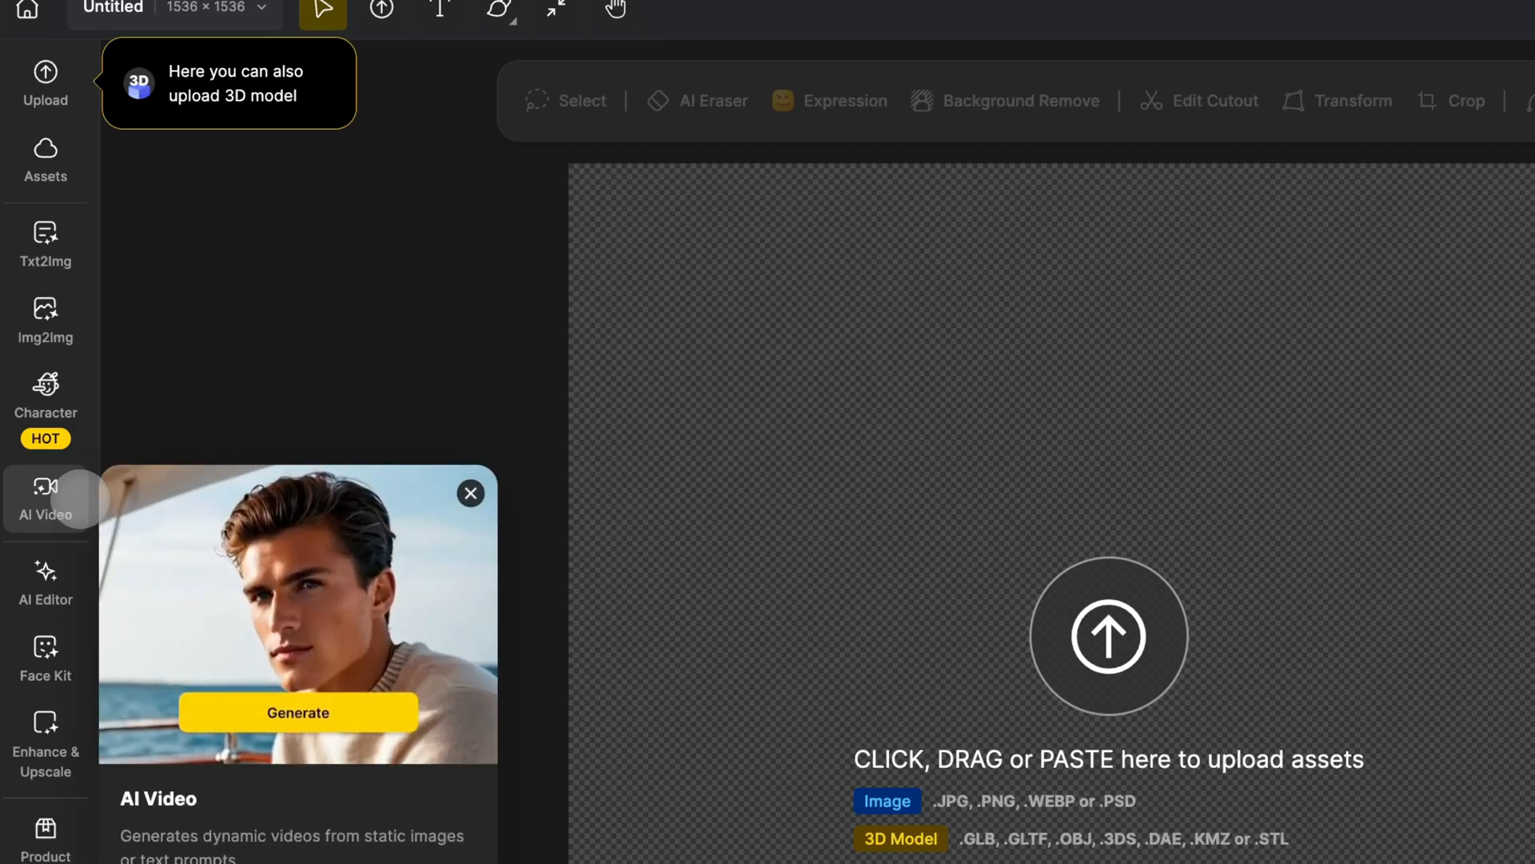
- Open AI Video in Lip-Sync mode
{"action": "left_click", "coordinate": [45, 499]}
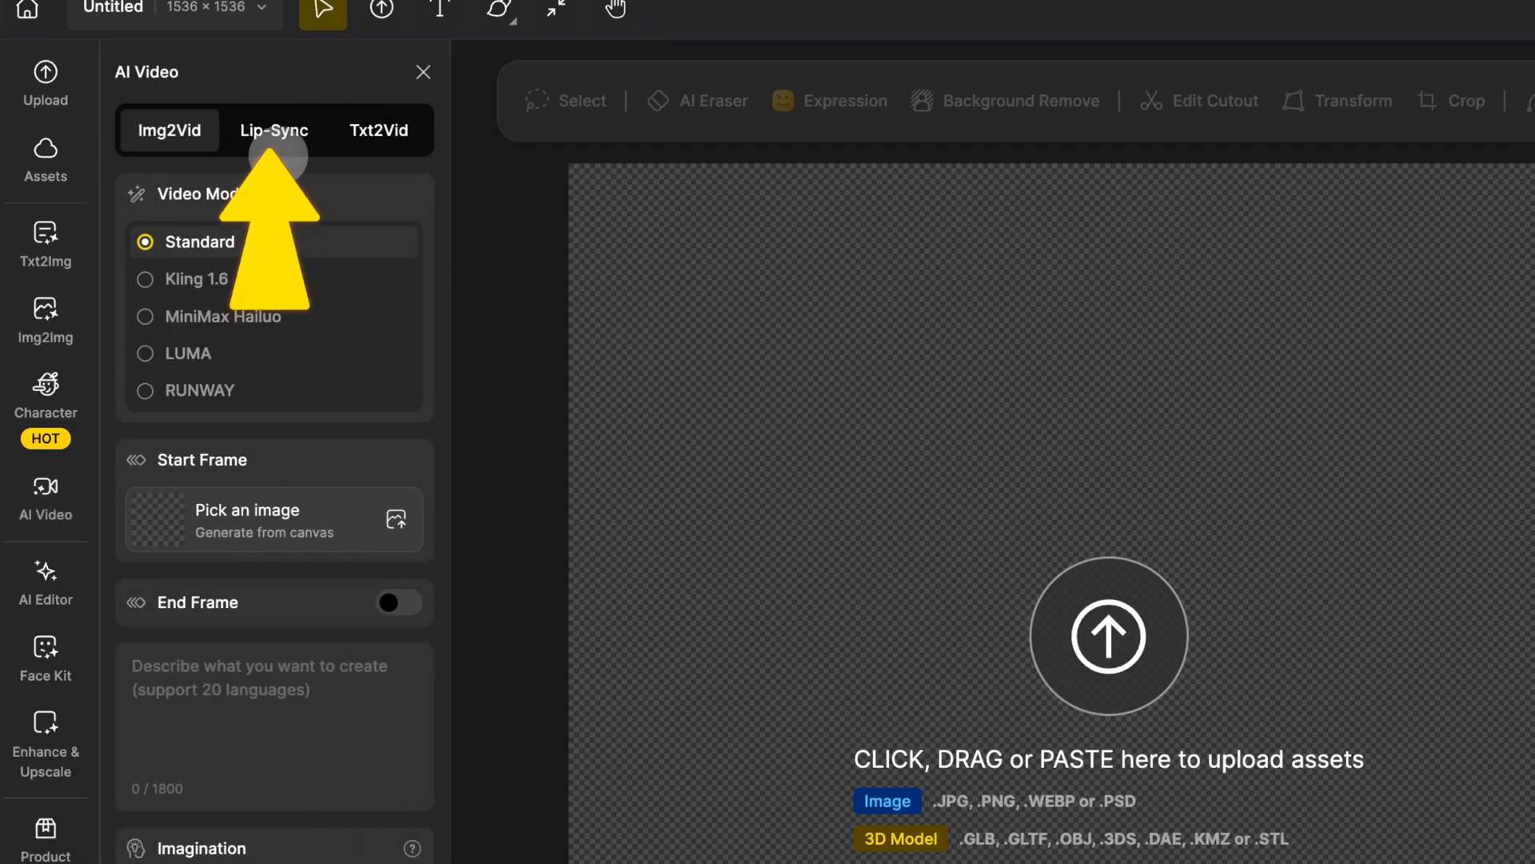
{"action": "left_click", "coordinate": [275, 130]}
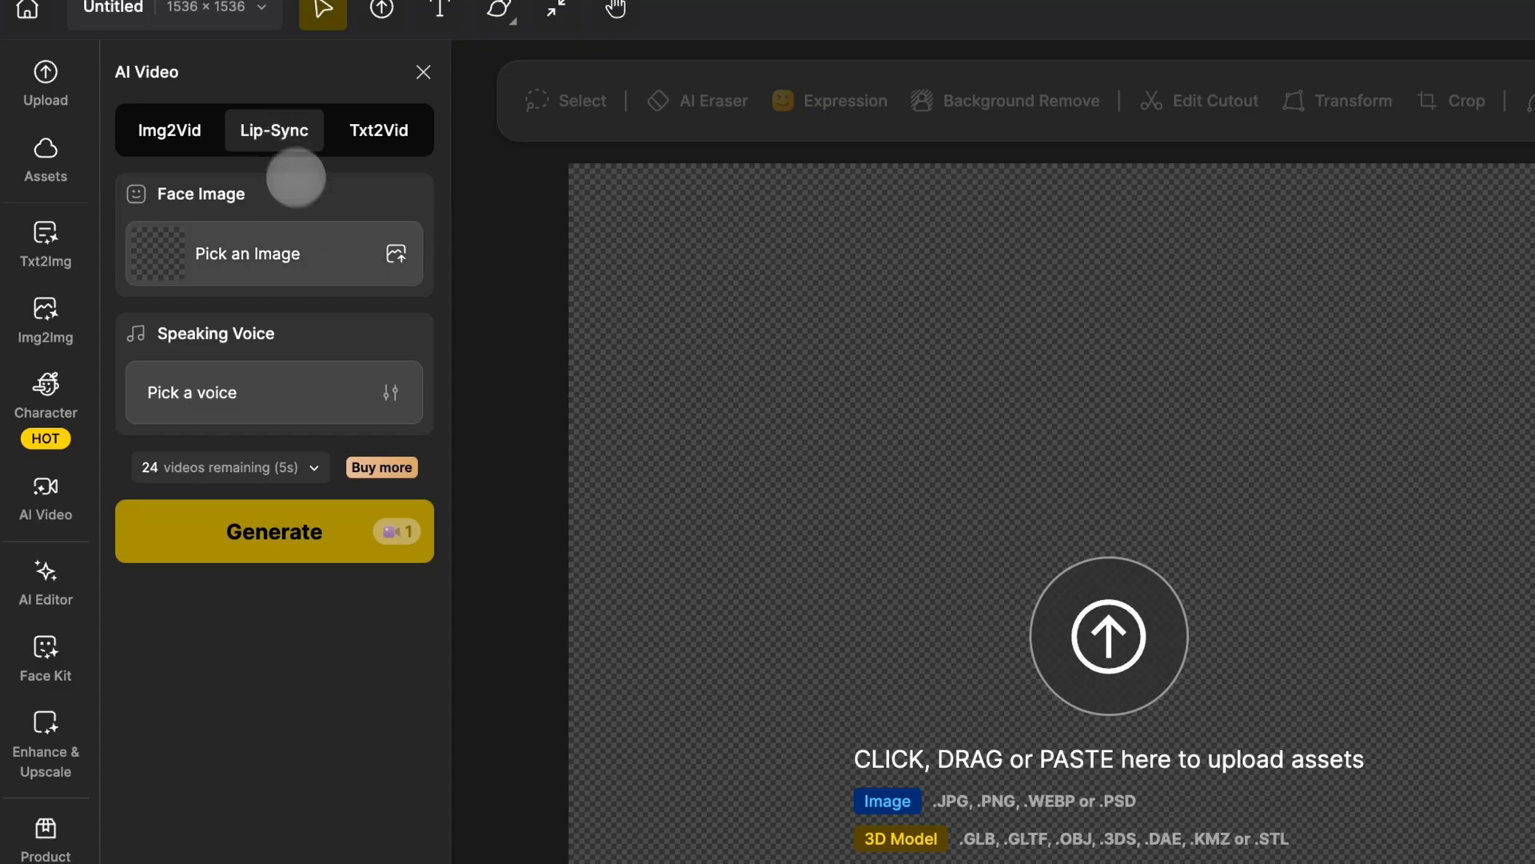
- Upload the young man's portrait 1.png from Downloads as the face image
{"action": "left_click", "coordinate": [274, 254]}
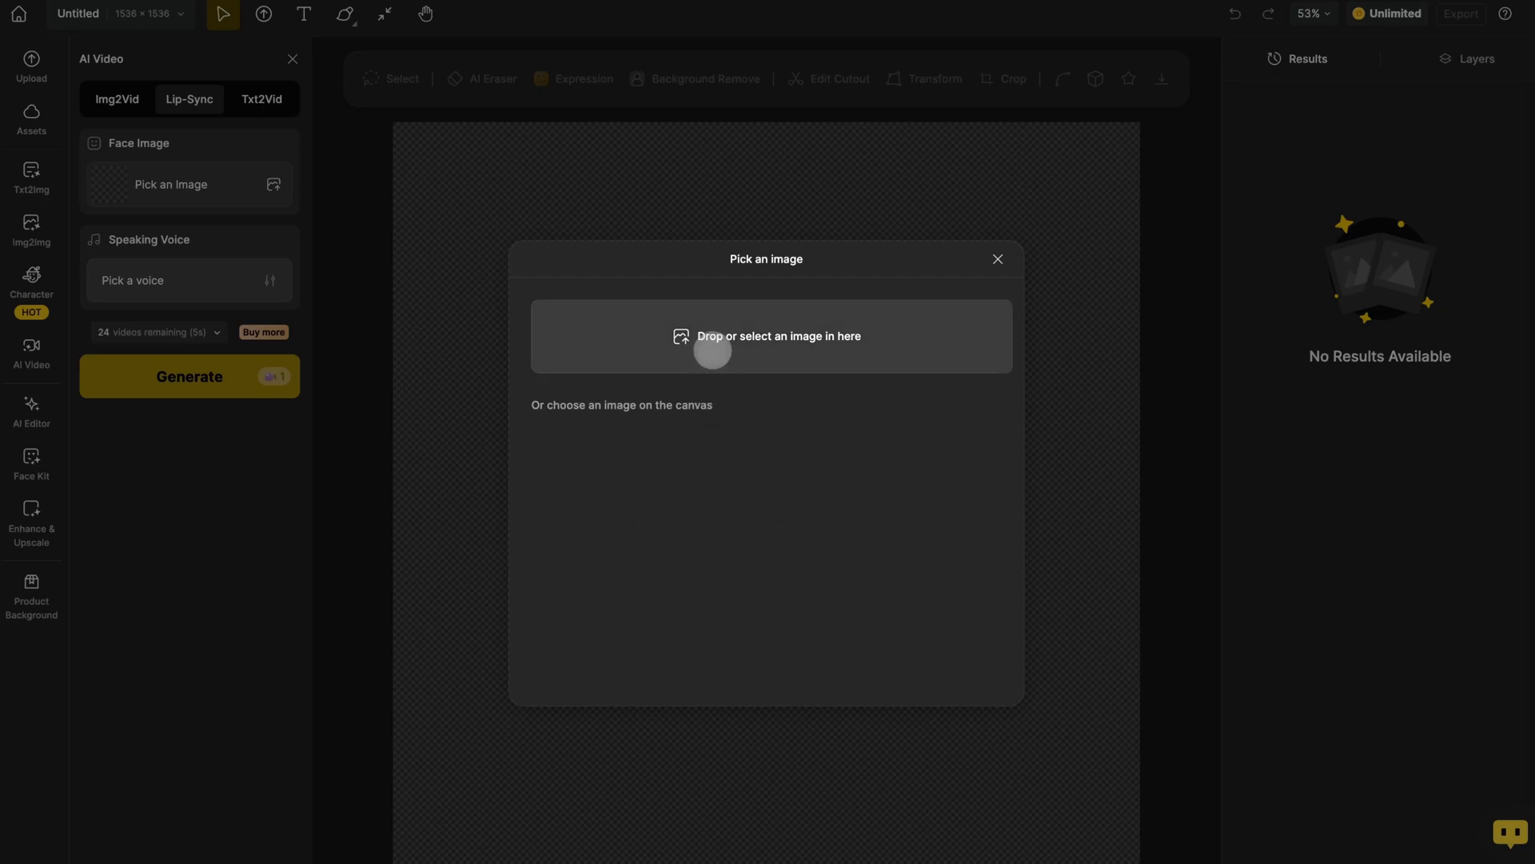
{"action": "left_click", "coordinate": [771, 336]}
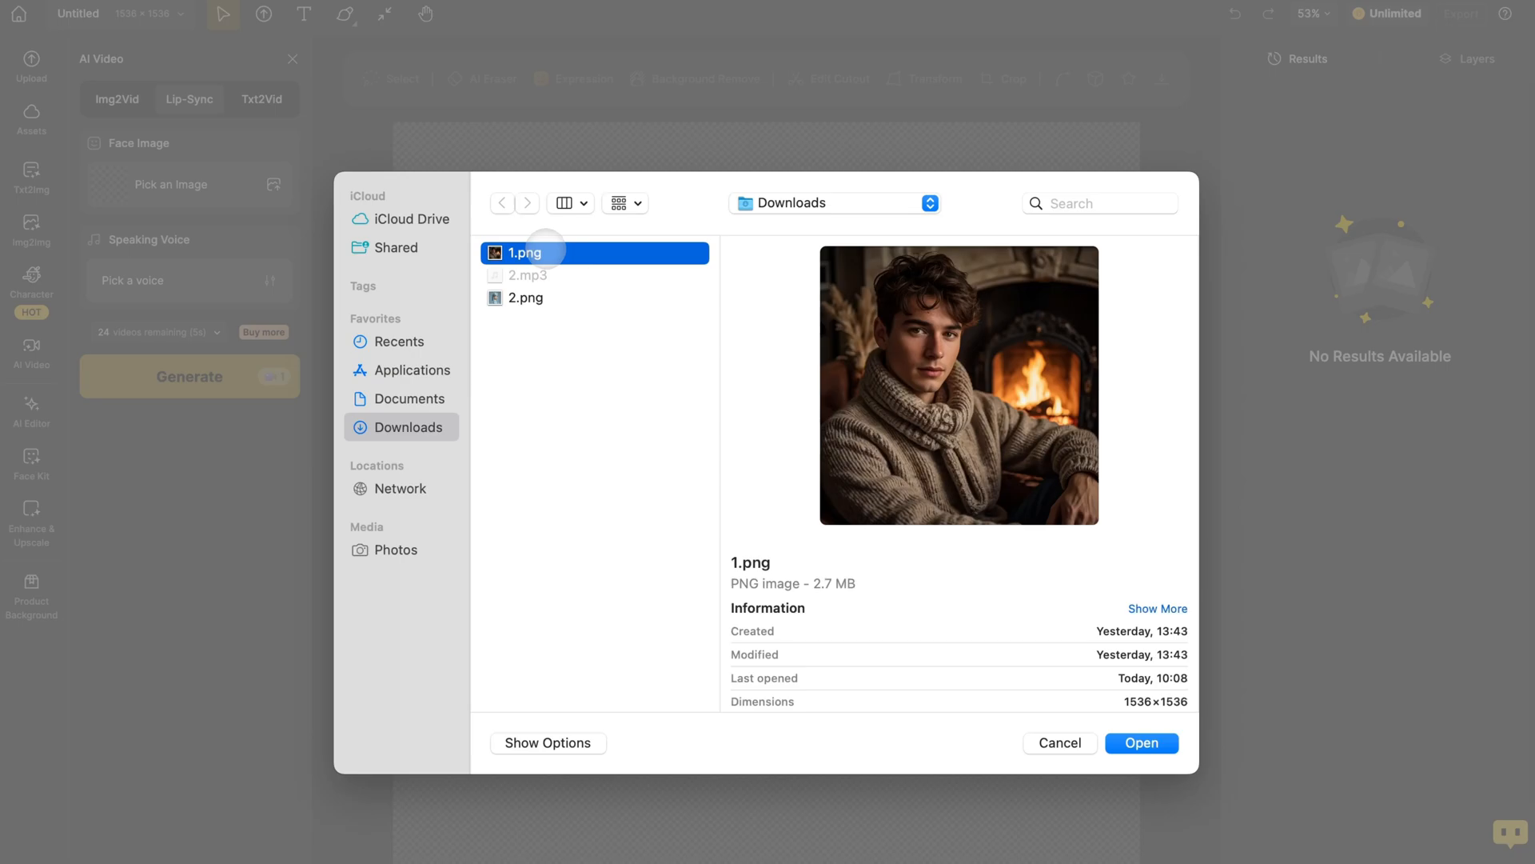
{"action": "left_click", "coordinate": [1139, 742]}
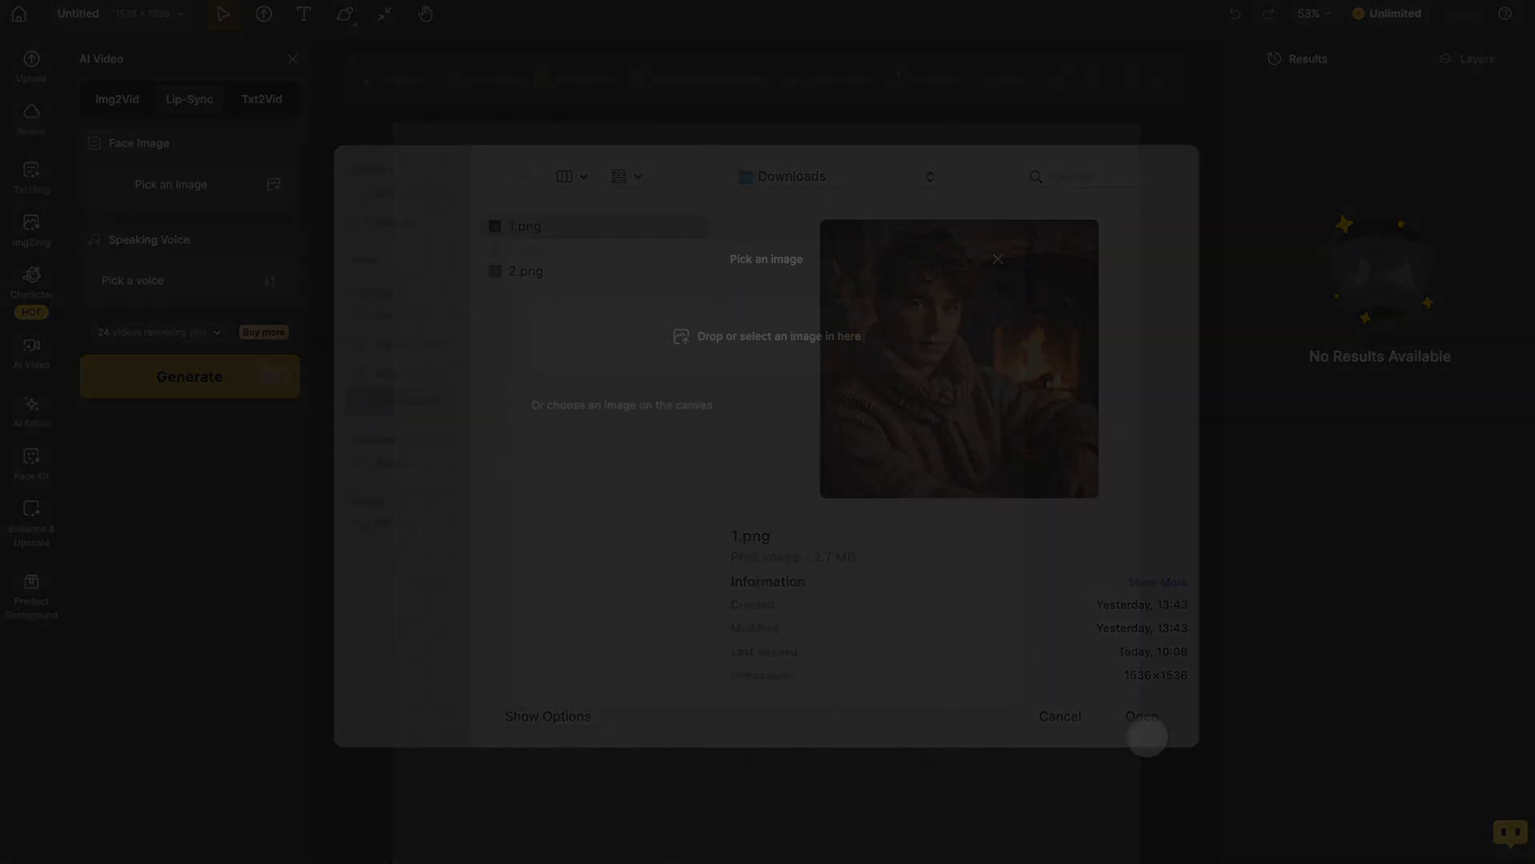
{"action": "left_click", "coordinate": [1138, 716]}
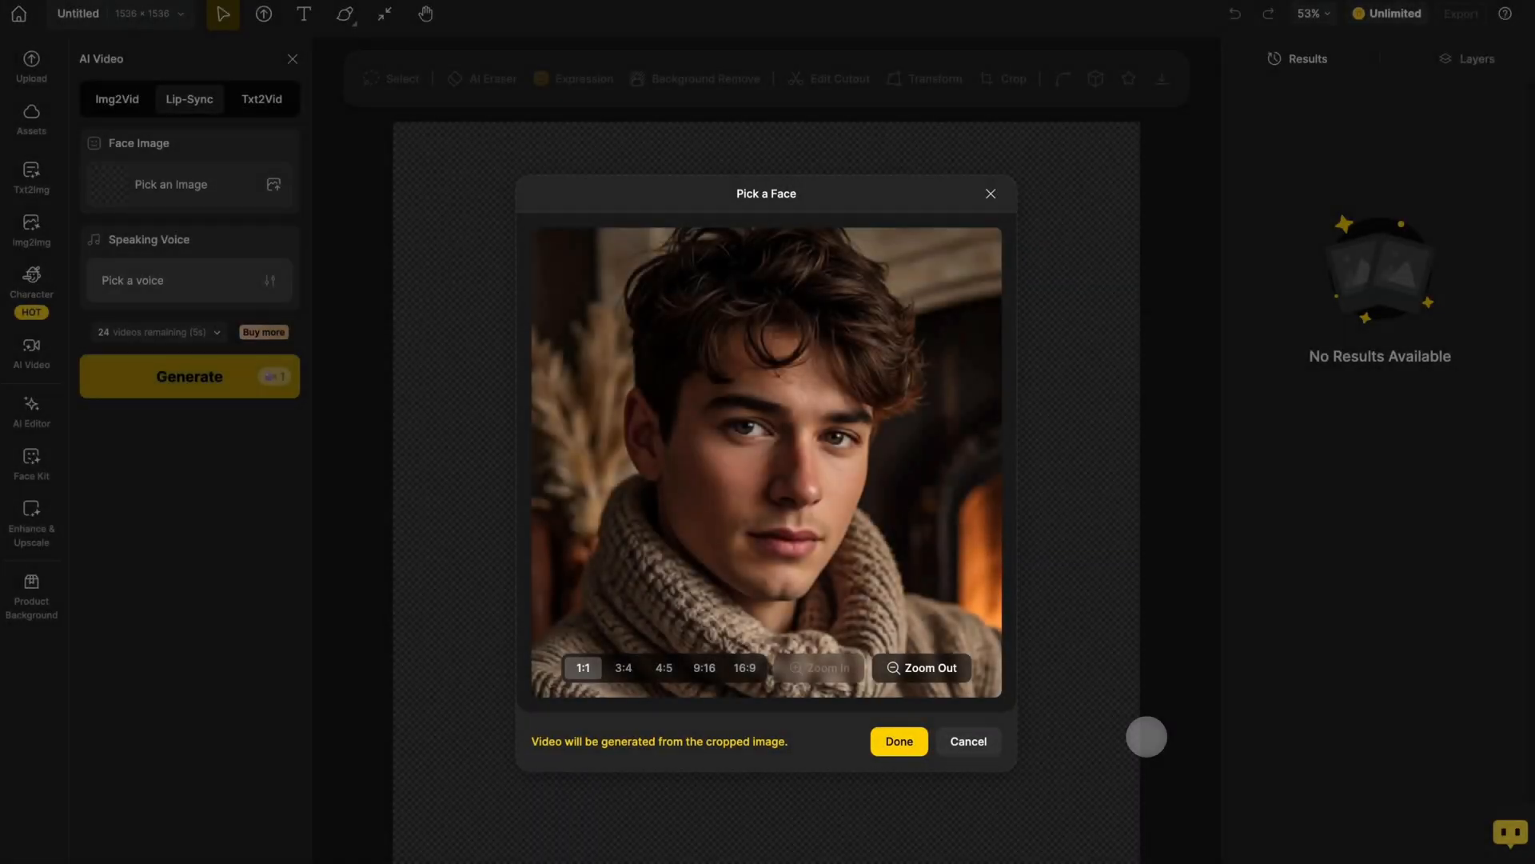
- Zoom out the portrait crop and settle on a 1:1 square ratio
{"action": "left_click", "coordinate": [920, 667]}
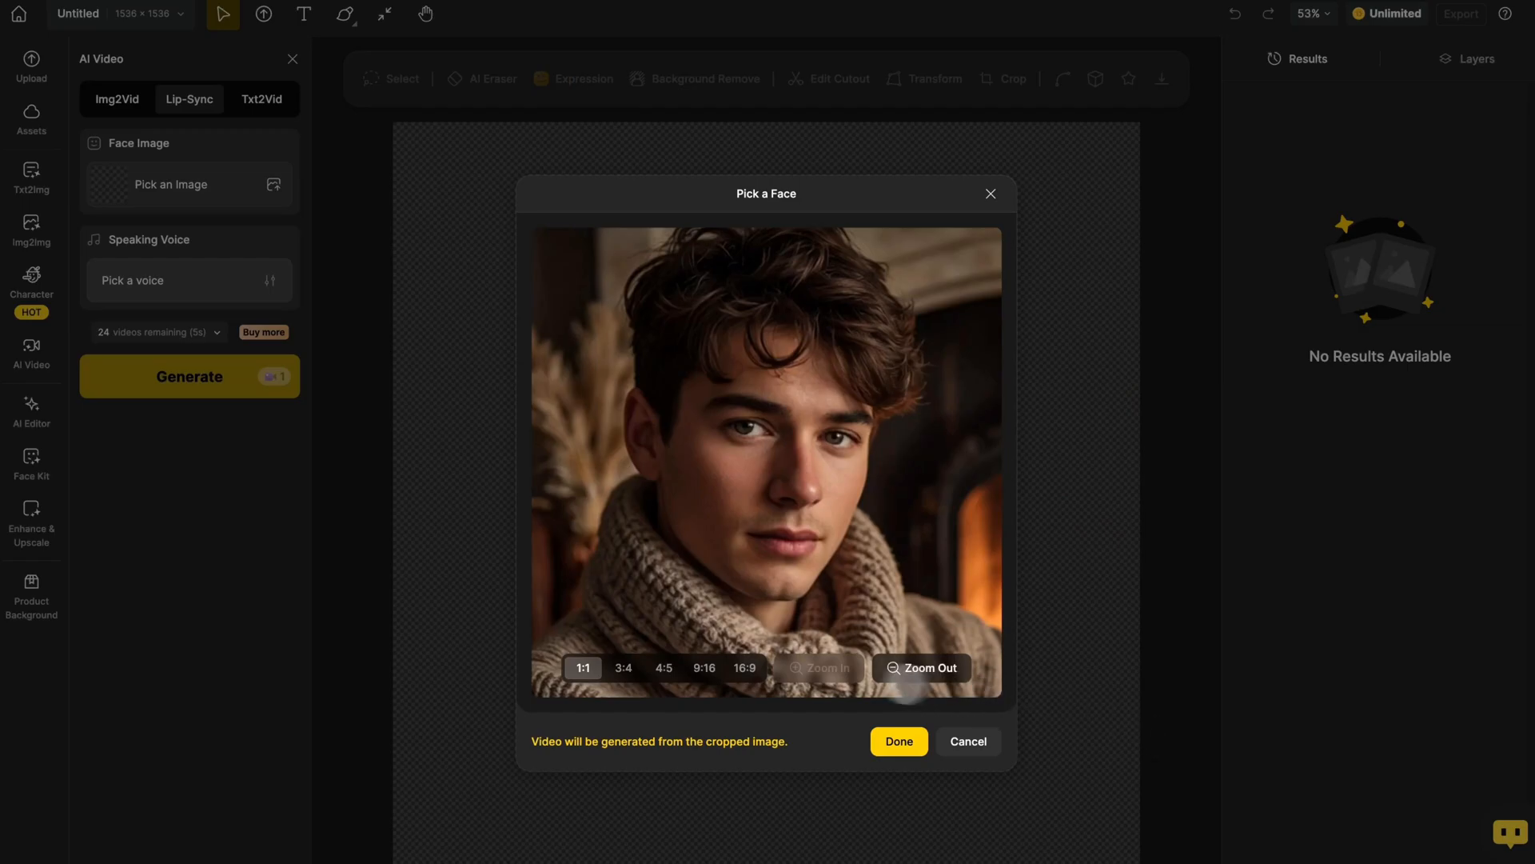
{"action": "left_click", "coordinate": [663, 667]}
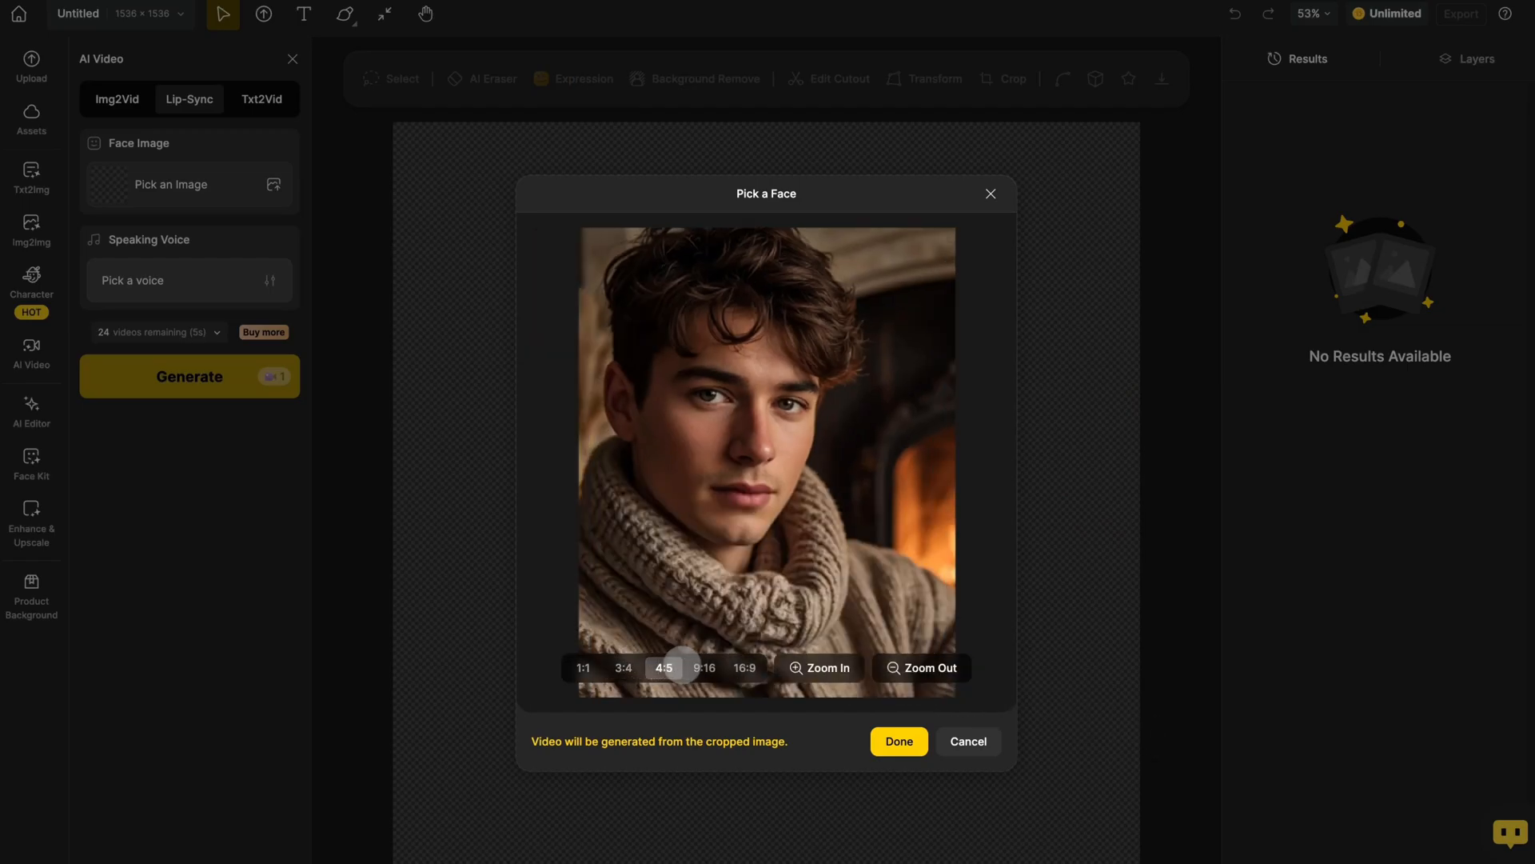
{"action": "left_click", "coordinate": [583, 667]}
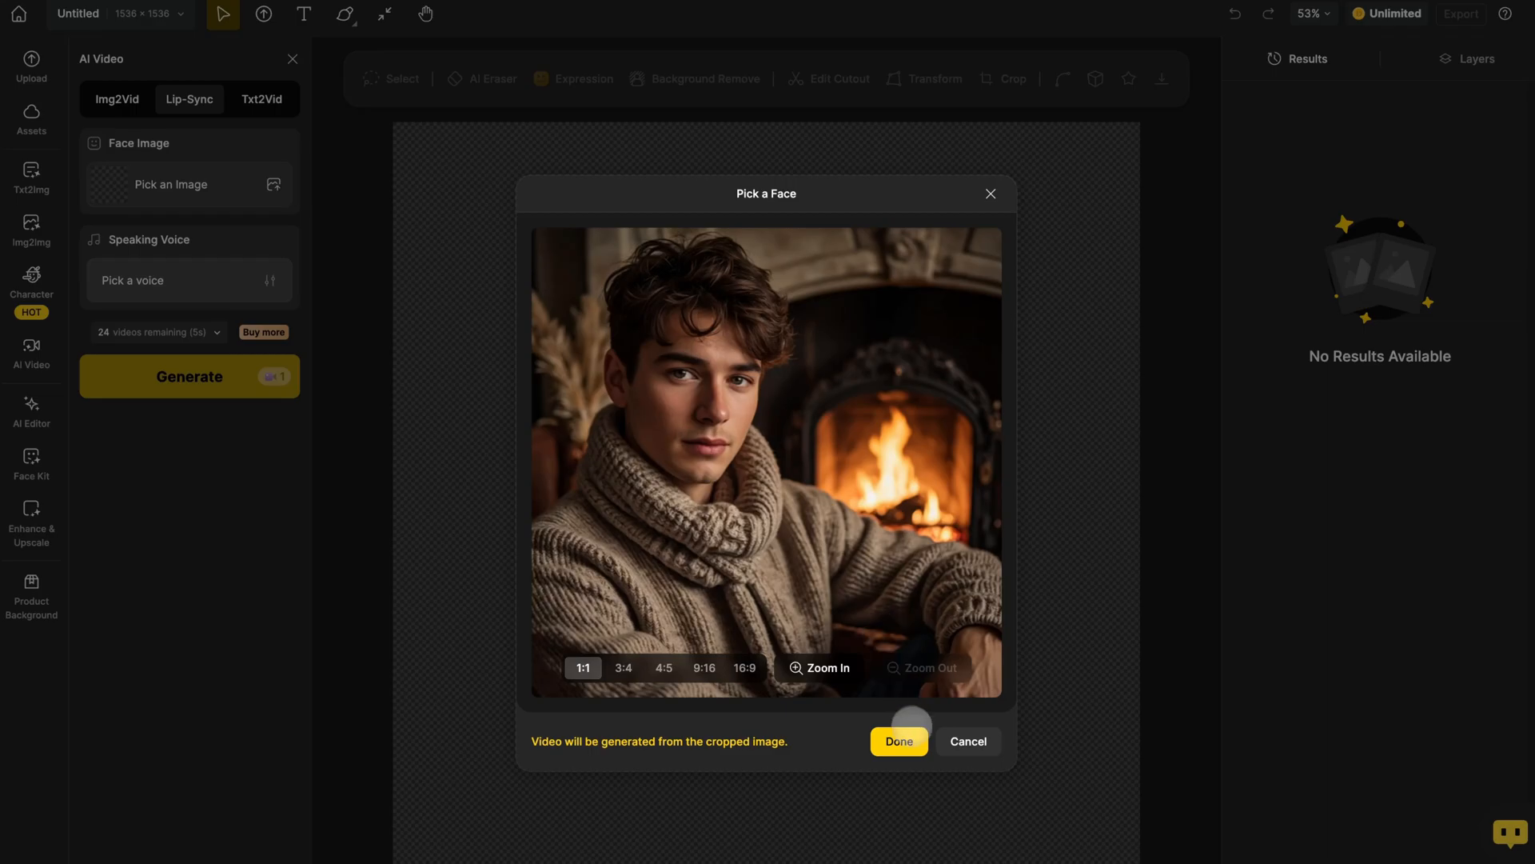
- Confirm the square fireside portrait crop with Done
{"action": "left_click", "coordinate": [898, 741]}
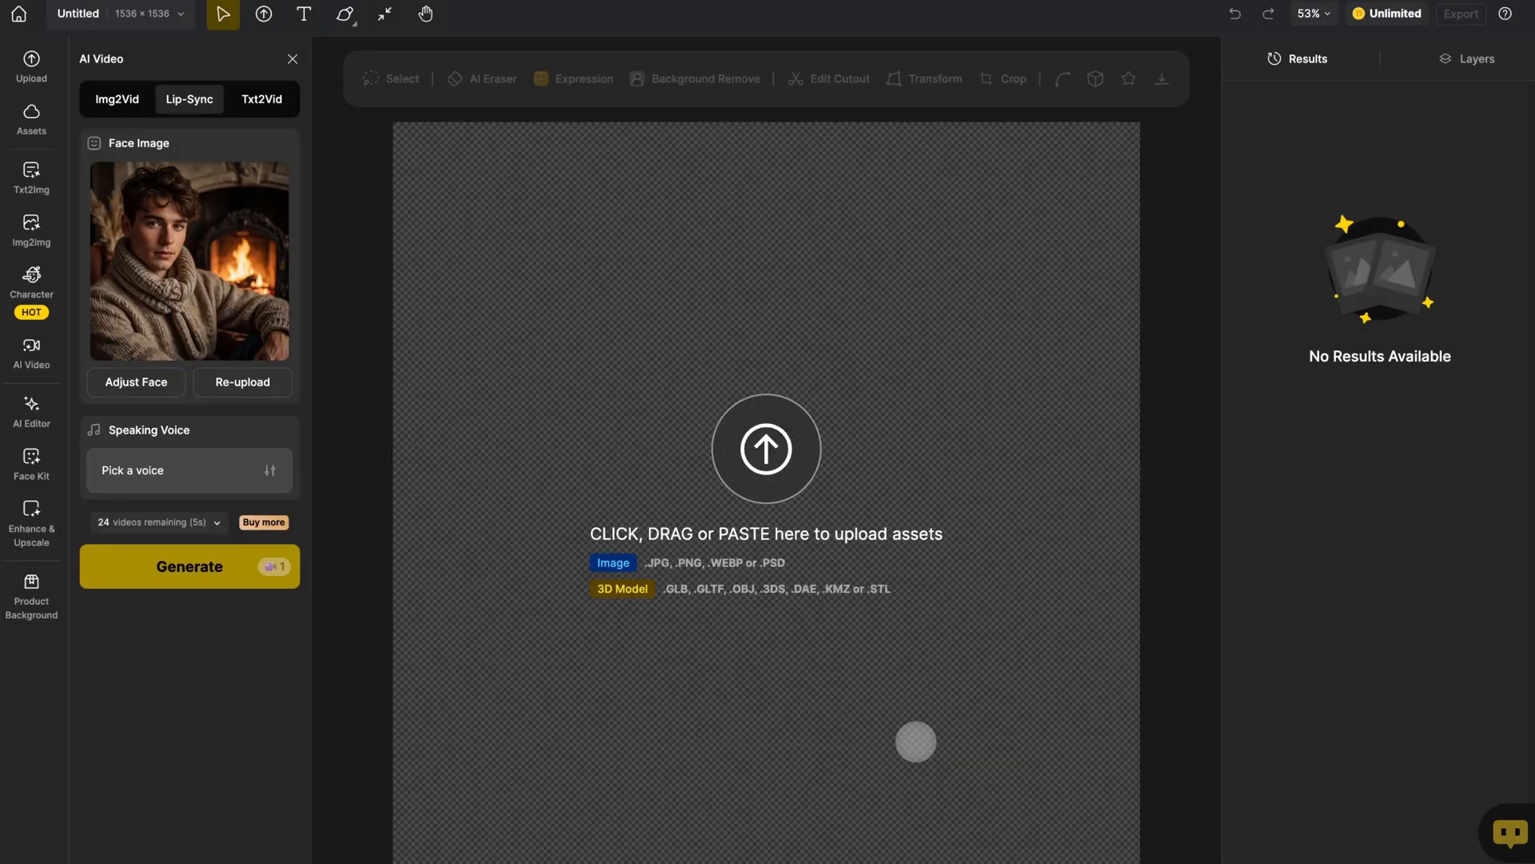
{"action": "mouse_move", "coordinate": [646, 643]}
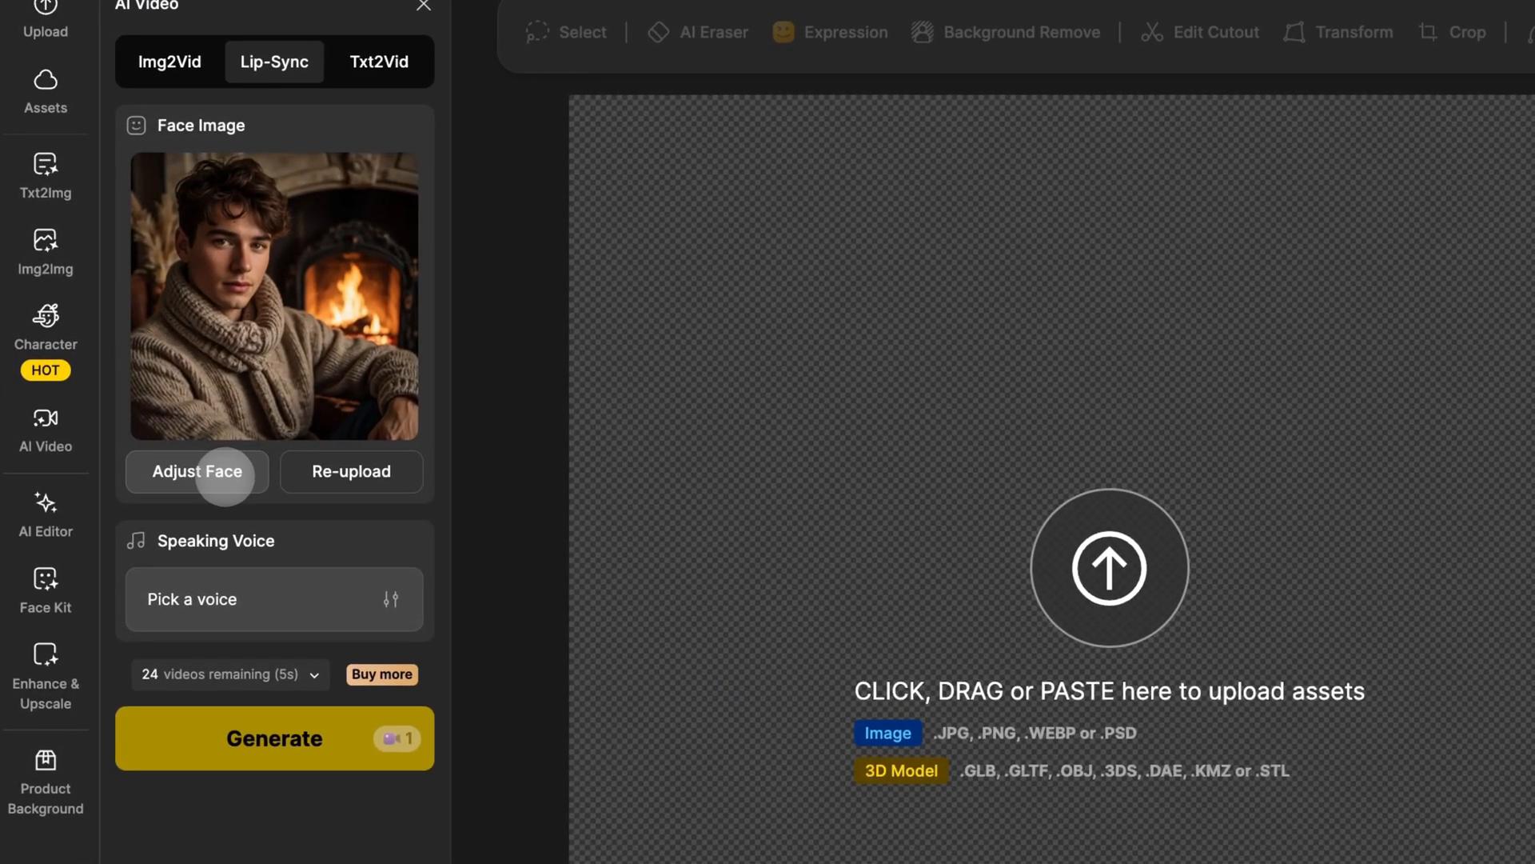
{"action": "mouse_move", "coordinate": [350, 480]}
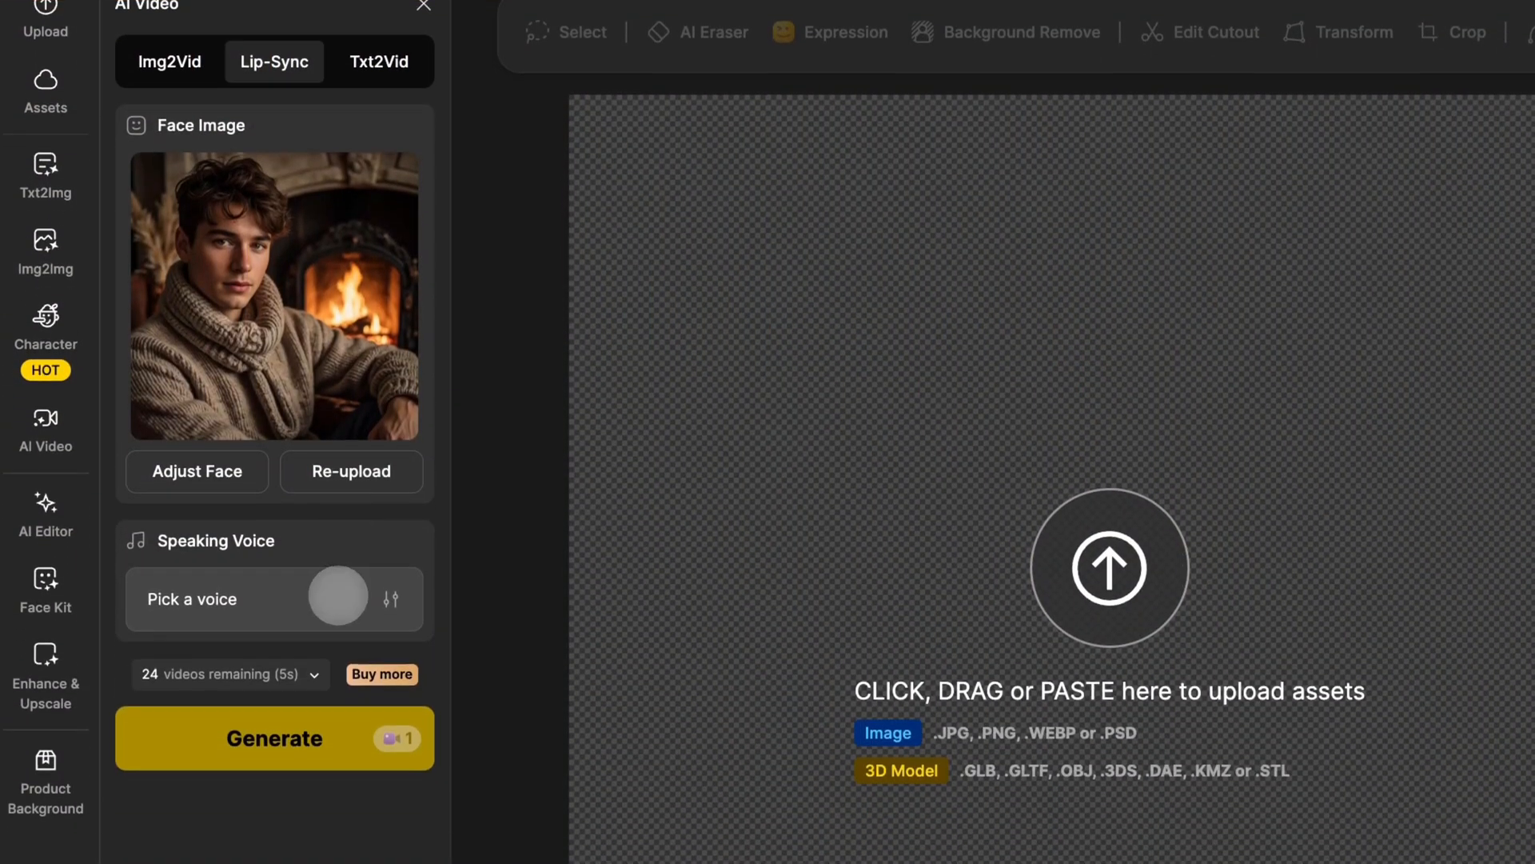
- Type the greeting 'Great to meet you! … I think we're going to be great friends!' as speech
{"action": "left_click", "coordinate": [274, 598]}
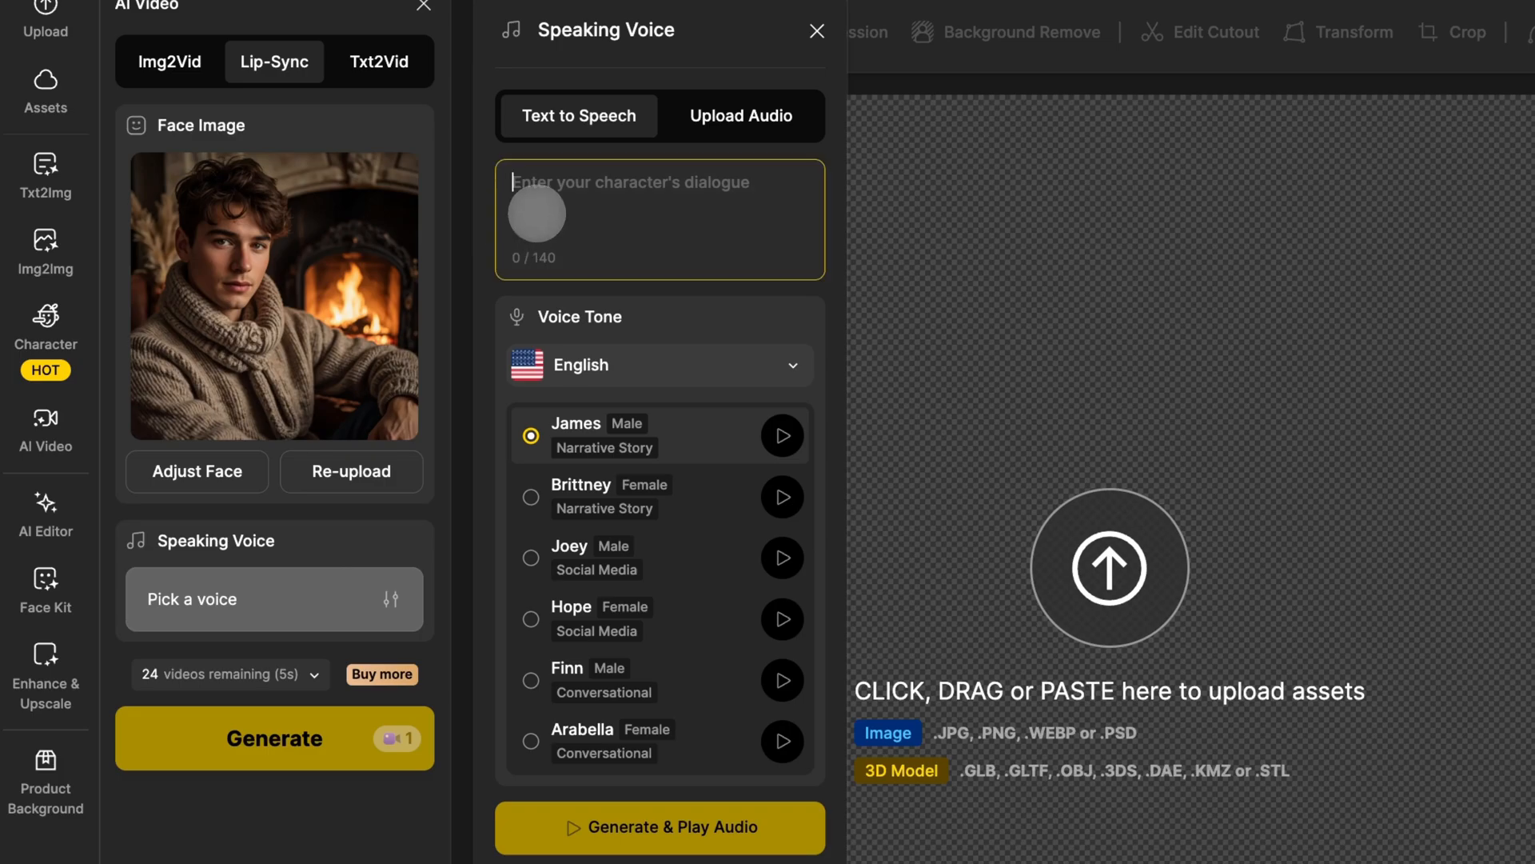
{"action": "type", "text": "Great to meet you! Feel free to chat with me anytime—I think we're going to be great friends!"}
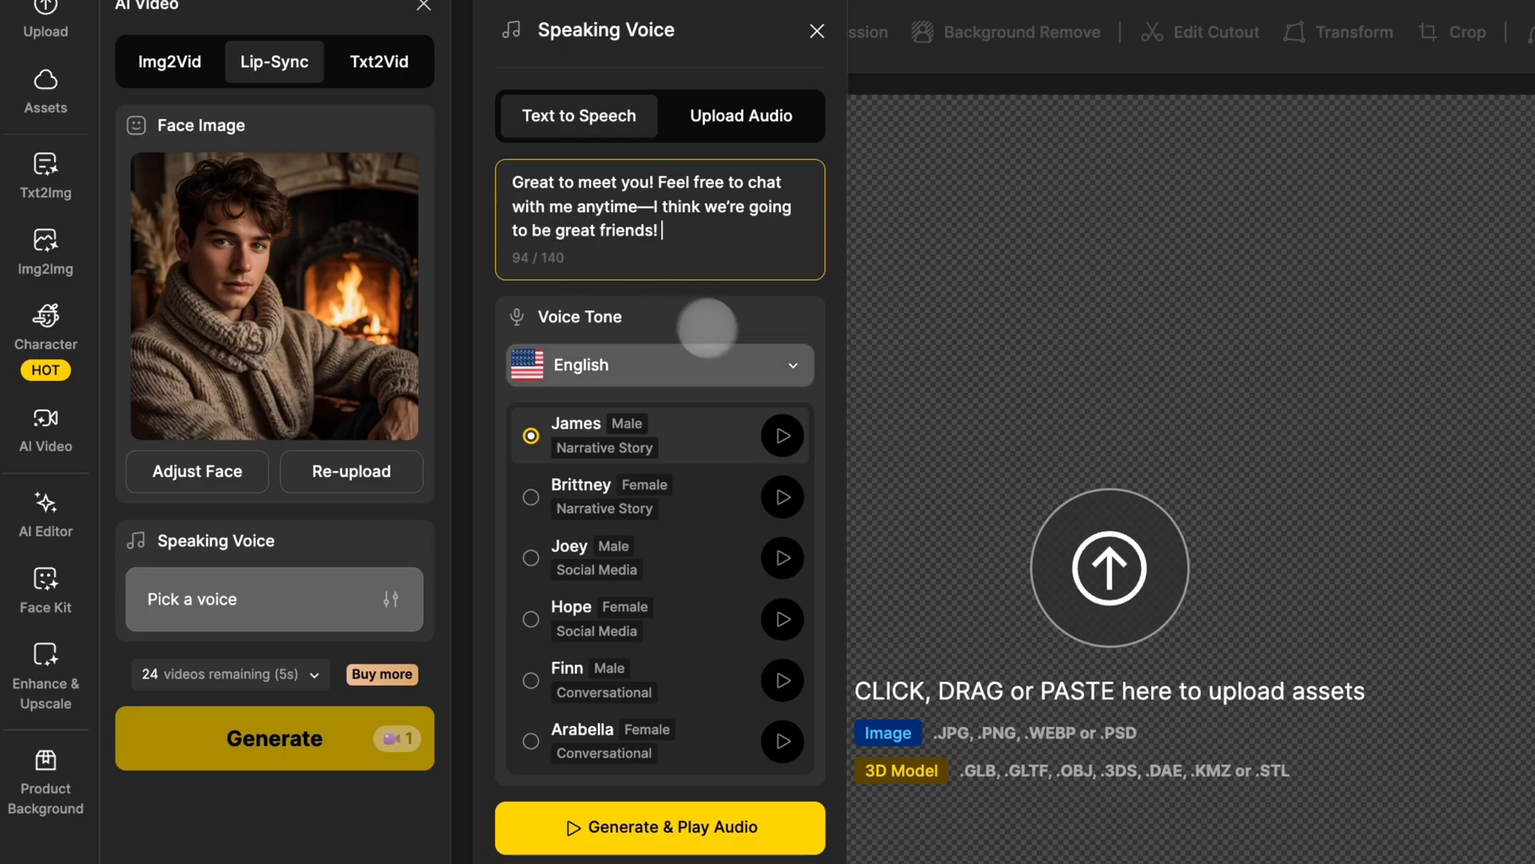
- Generate the greeting as a 6-second clip in the James male voice
{"action": "left_click", "coordinate": [658, 366]}
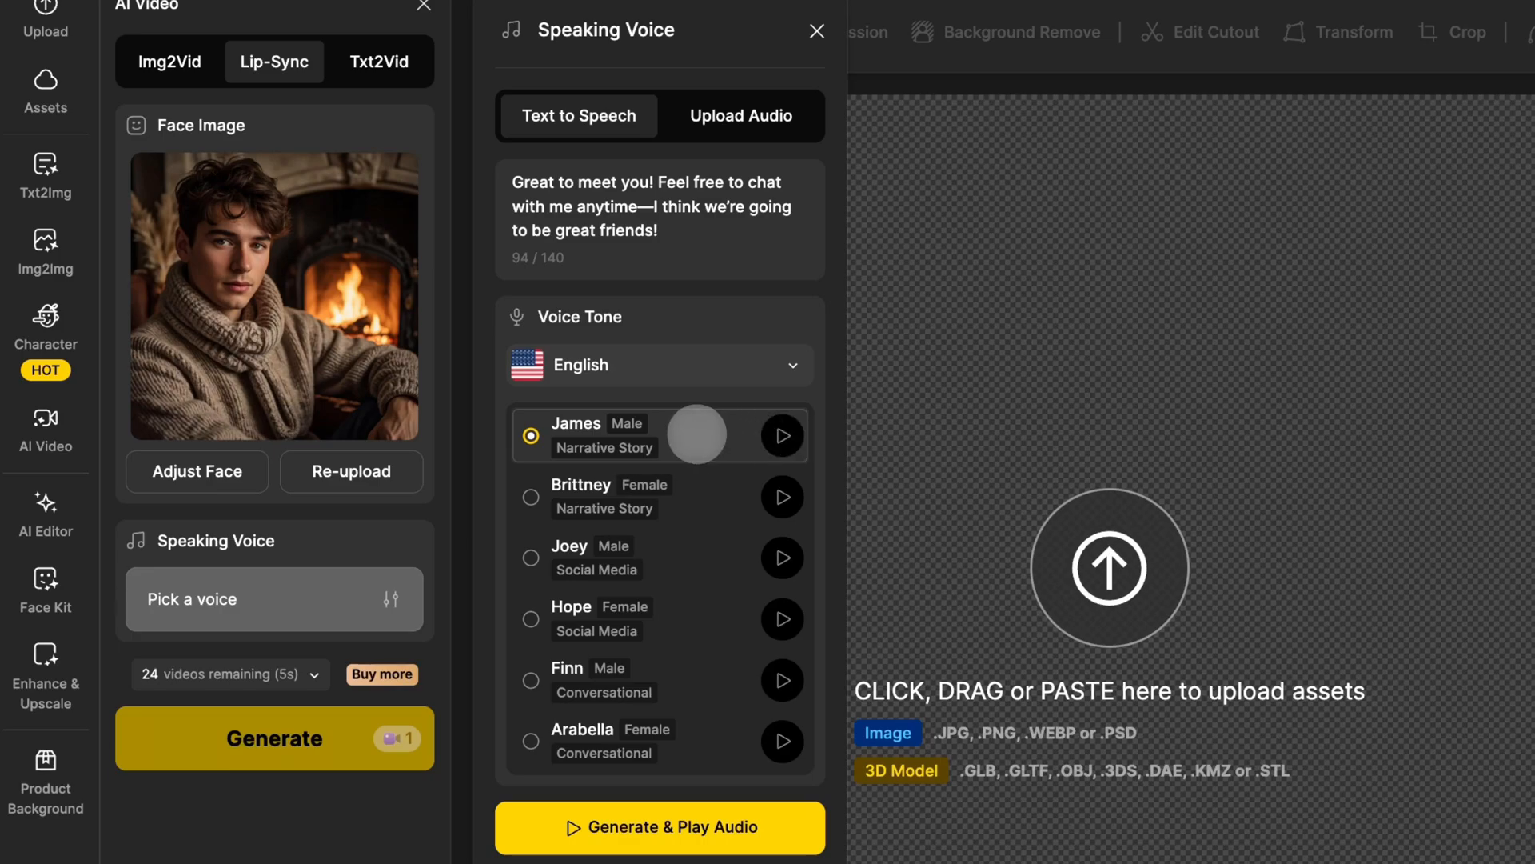
{"action": "left_click", "coordinate": [658, 826]}
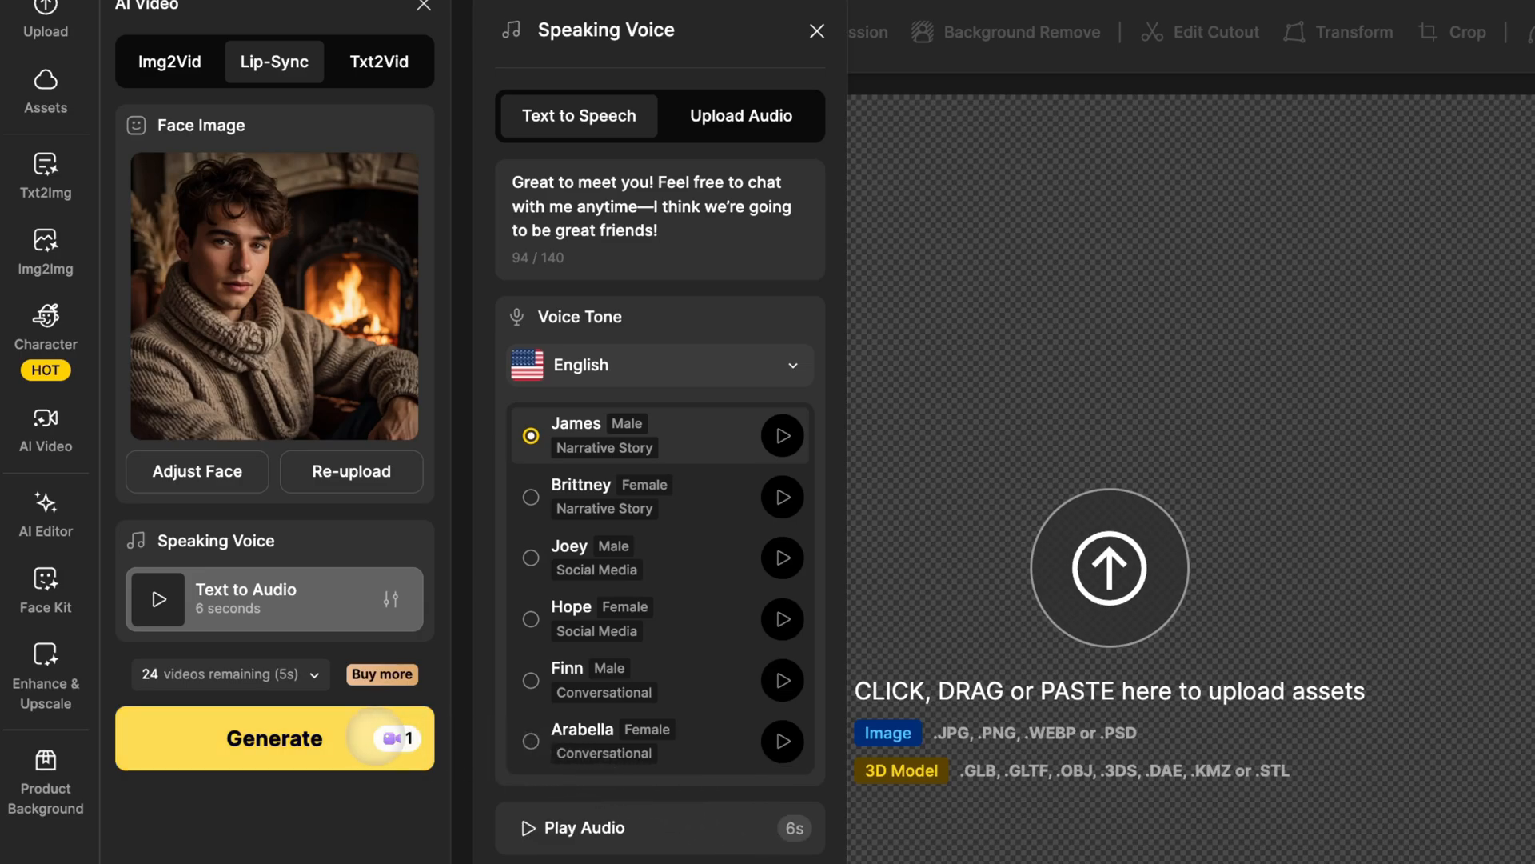
- Generate the man's lip-sync video and view it in Results
{"action": "left_click", "coordinate": [274, 738]}
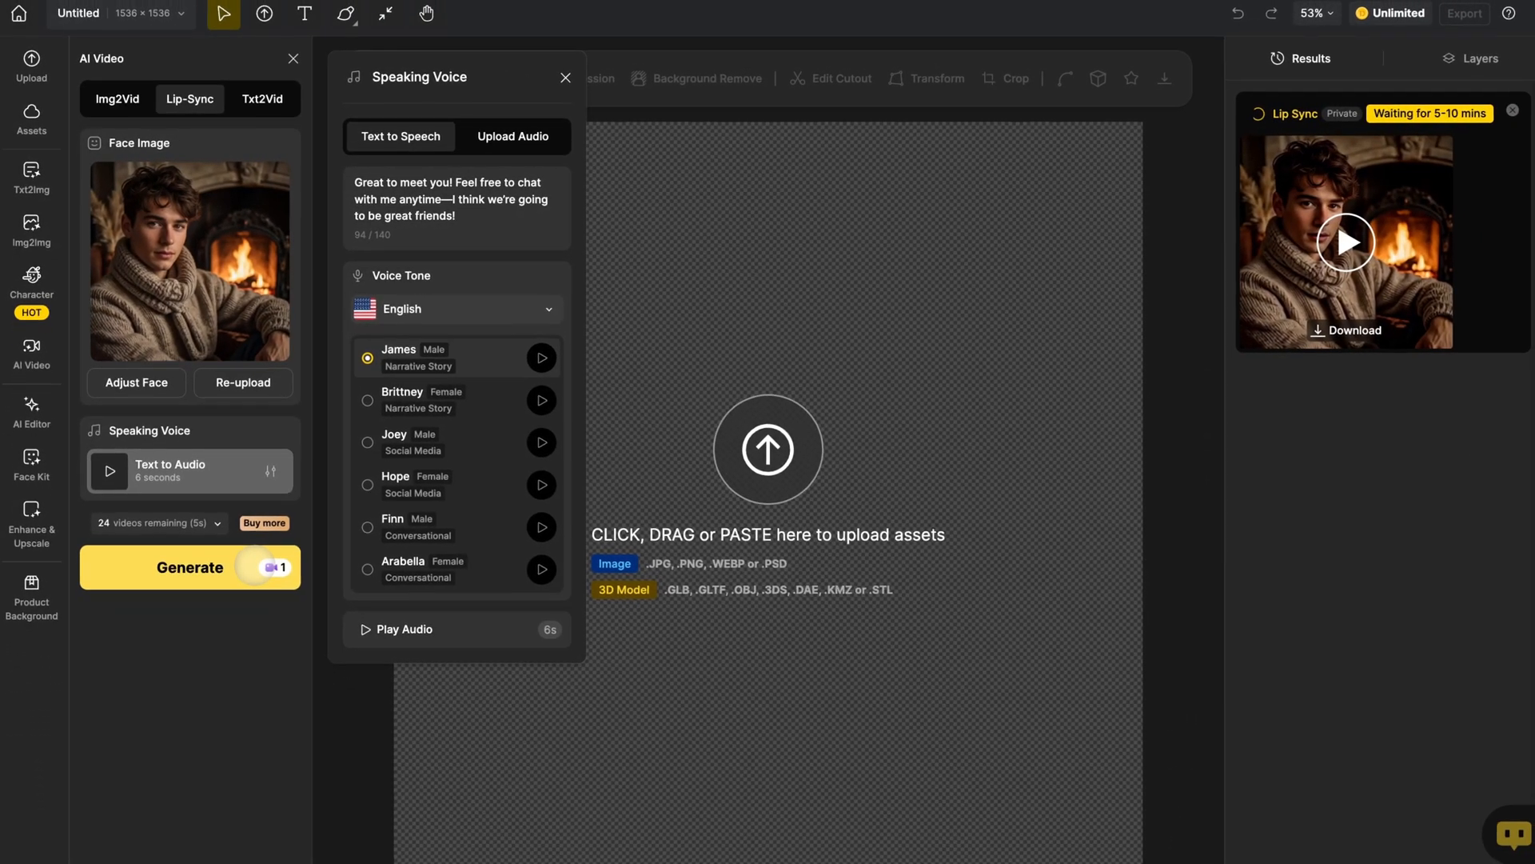
{"action": "left_click", "coordinate": [1344, 242]}
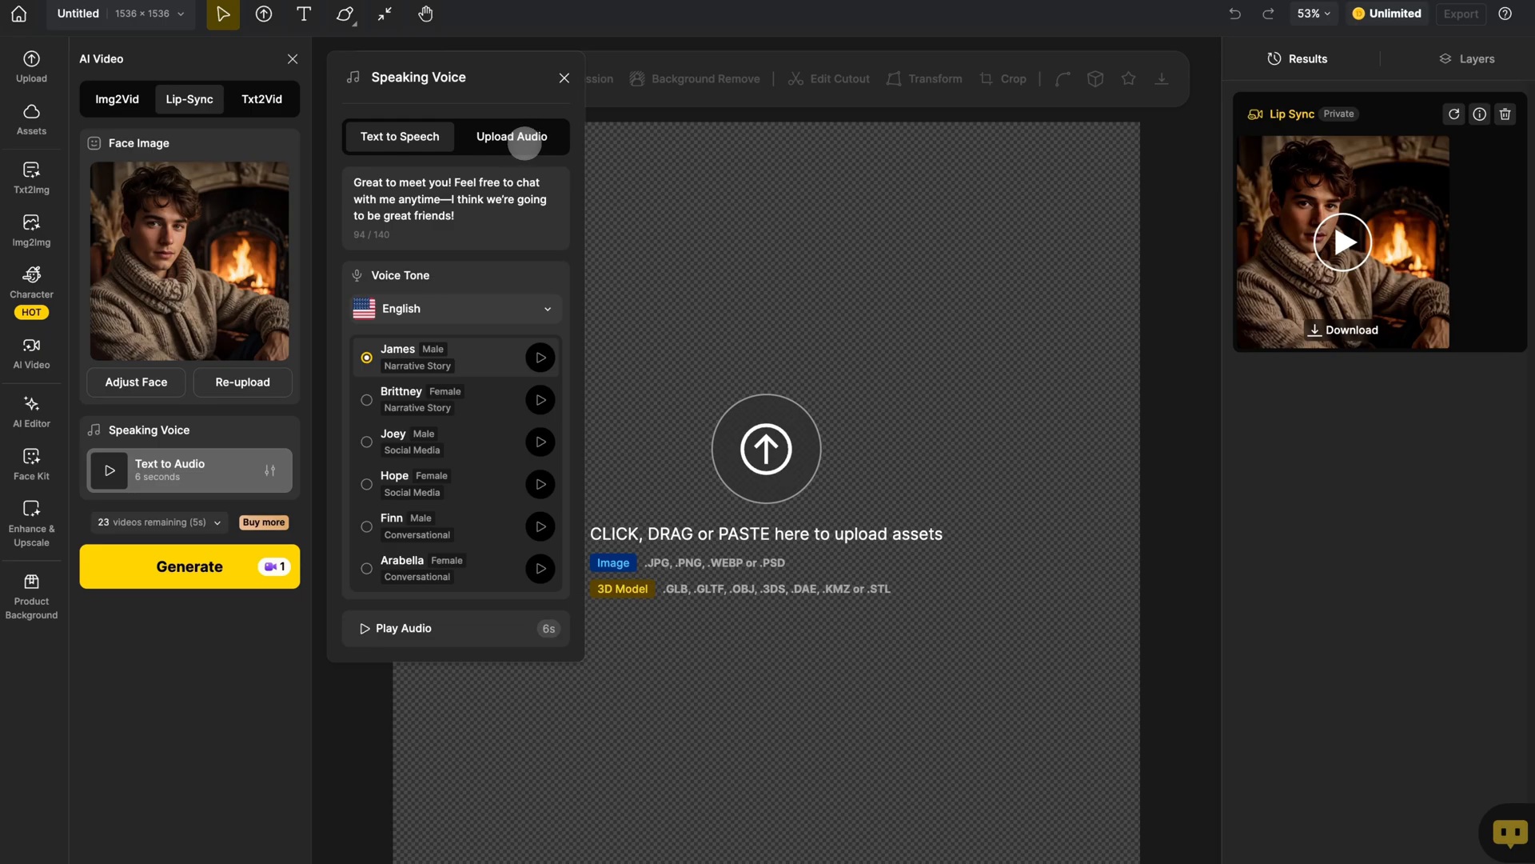
- Switch to Upload Audio and replace the face with cartoon girl image 2.png
{"action": "left_click", "coordinate": [510, 136]}
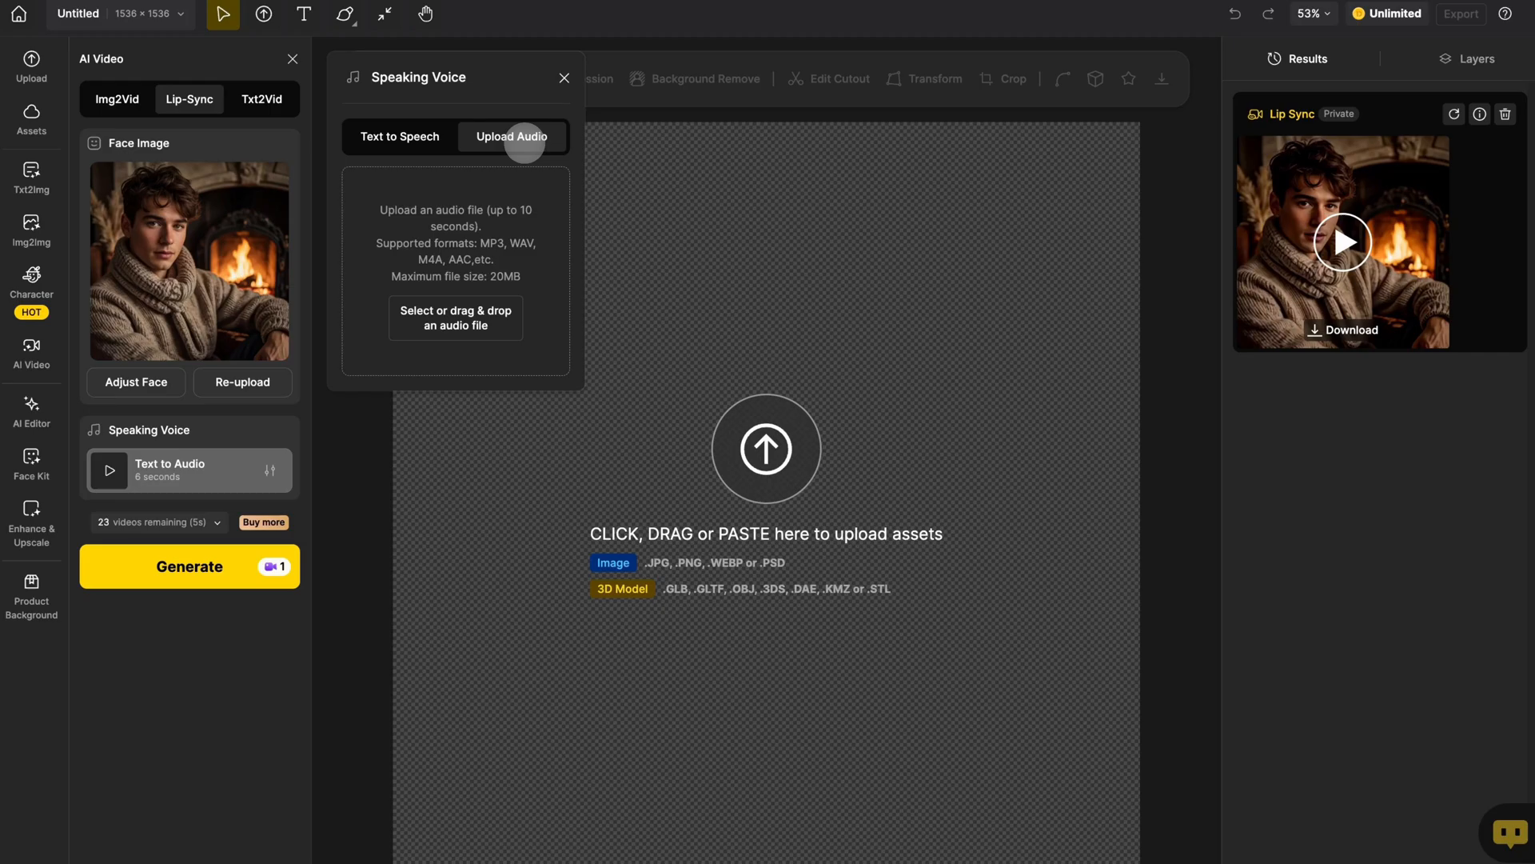
{"action": "left_click", "coordinate": [242, 382]}
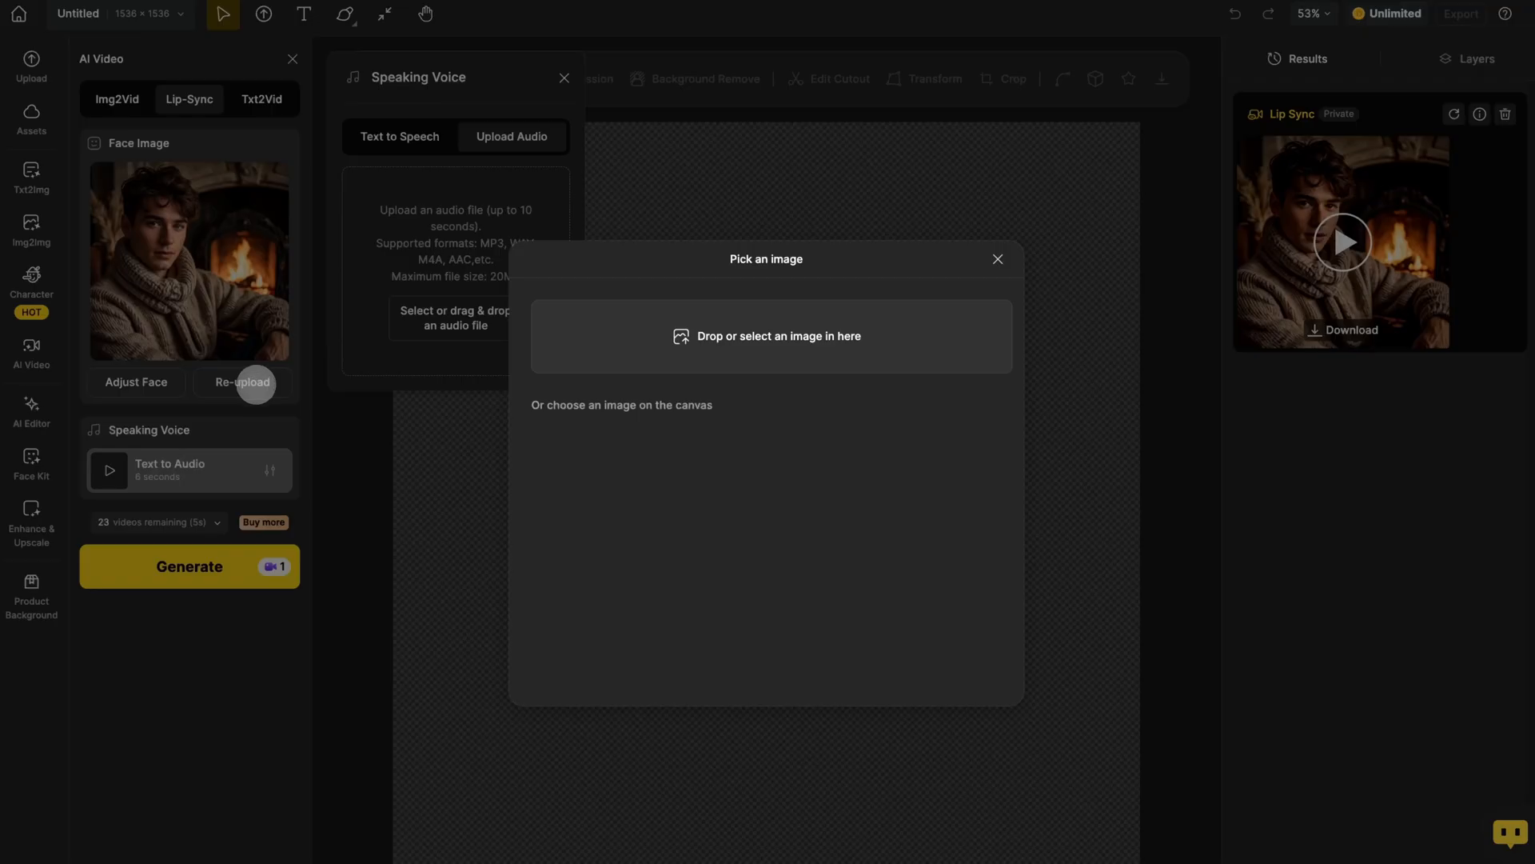
{"action": "left_click", "coordinate": [770, 336]}
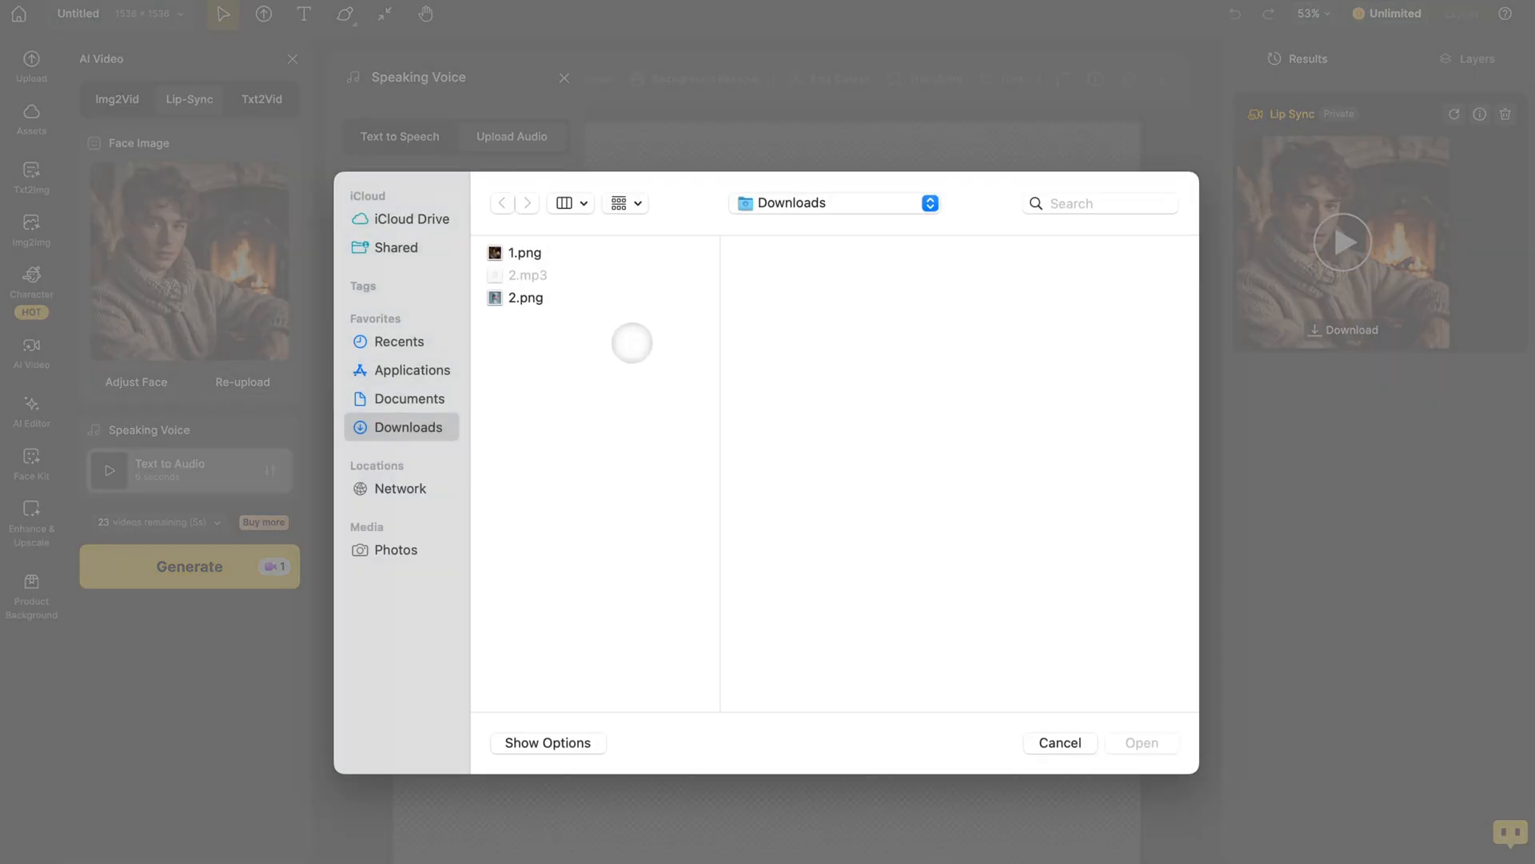
{"action": "left_click", "coordinate": [524, 298]}
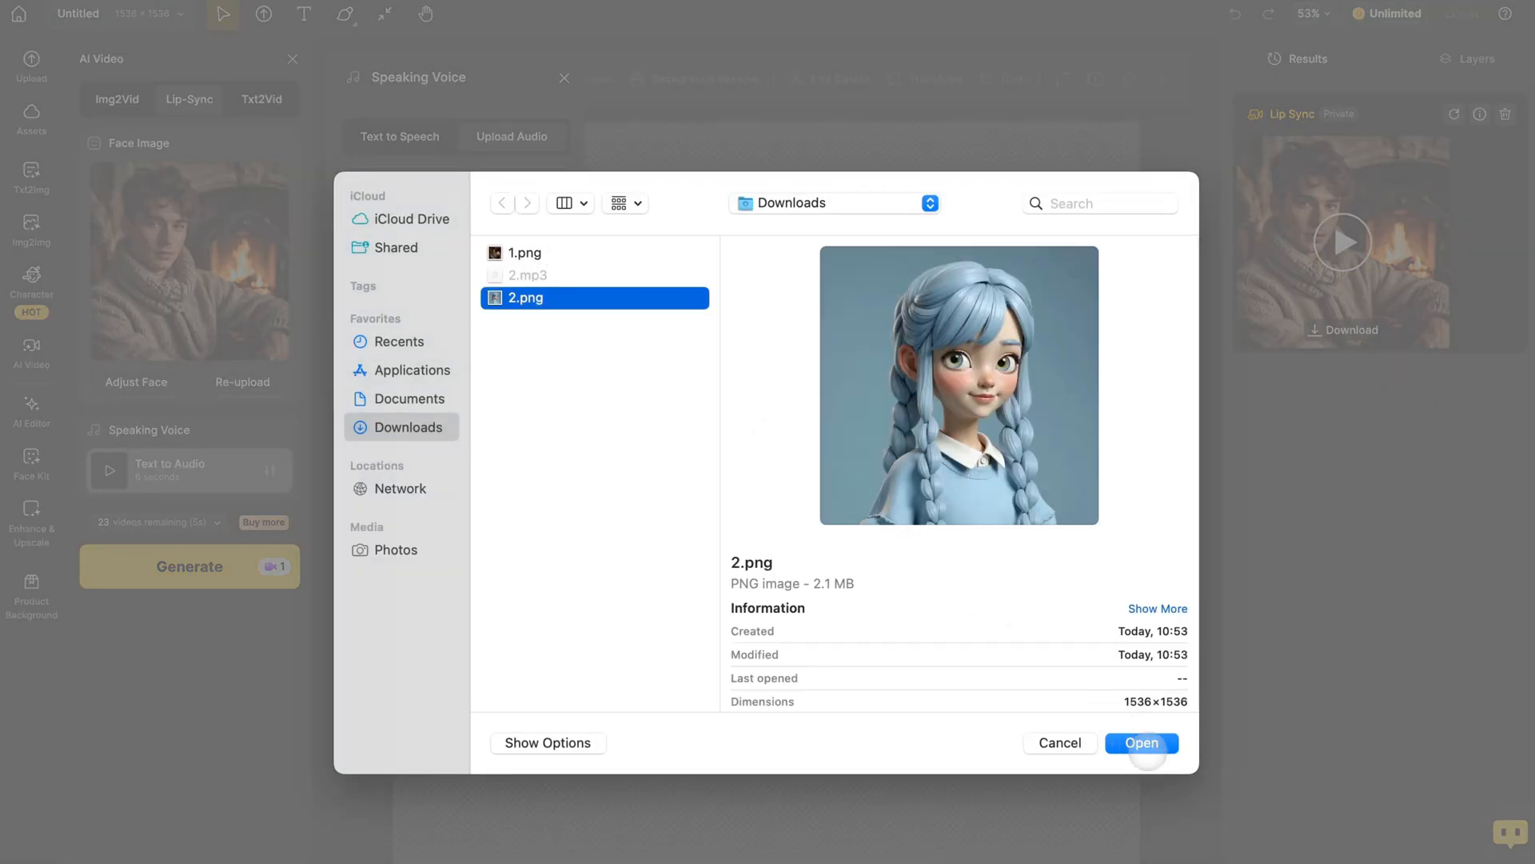
{"action": "left_click", "coordinate": [1141, 742]}
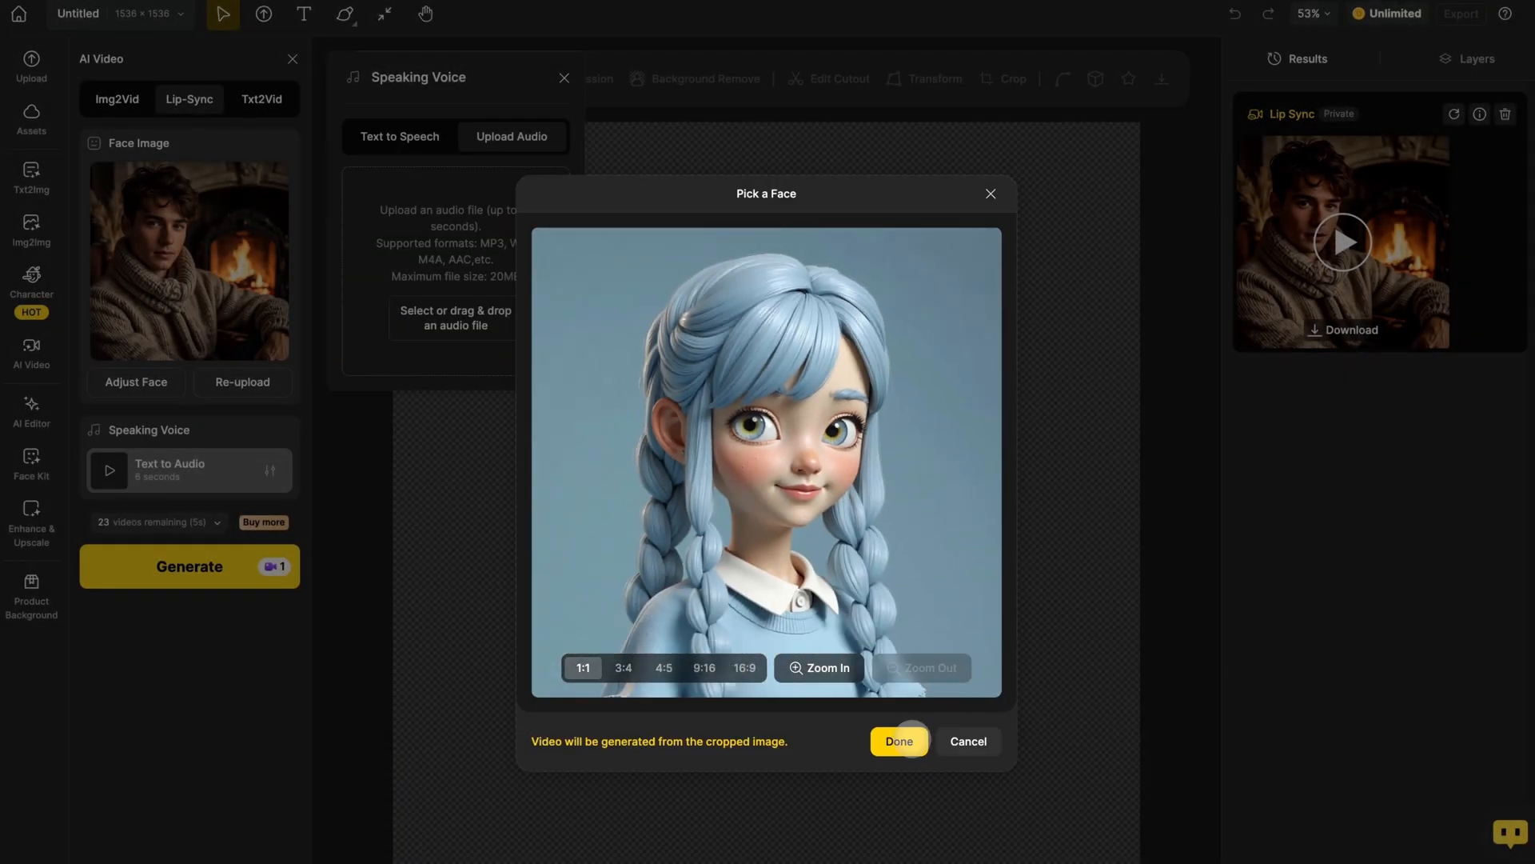
{"action": "left_click", "coordinate": [897, 741]}
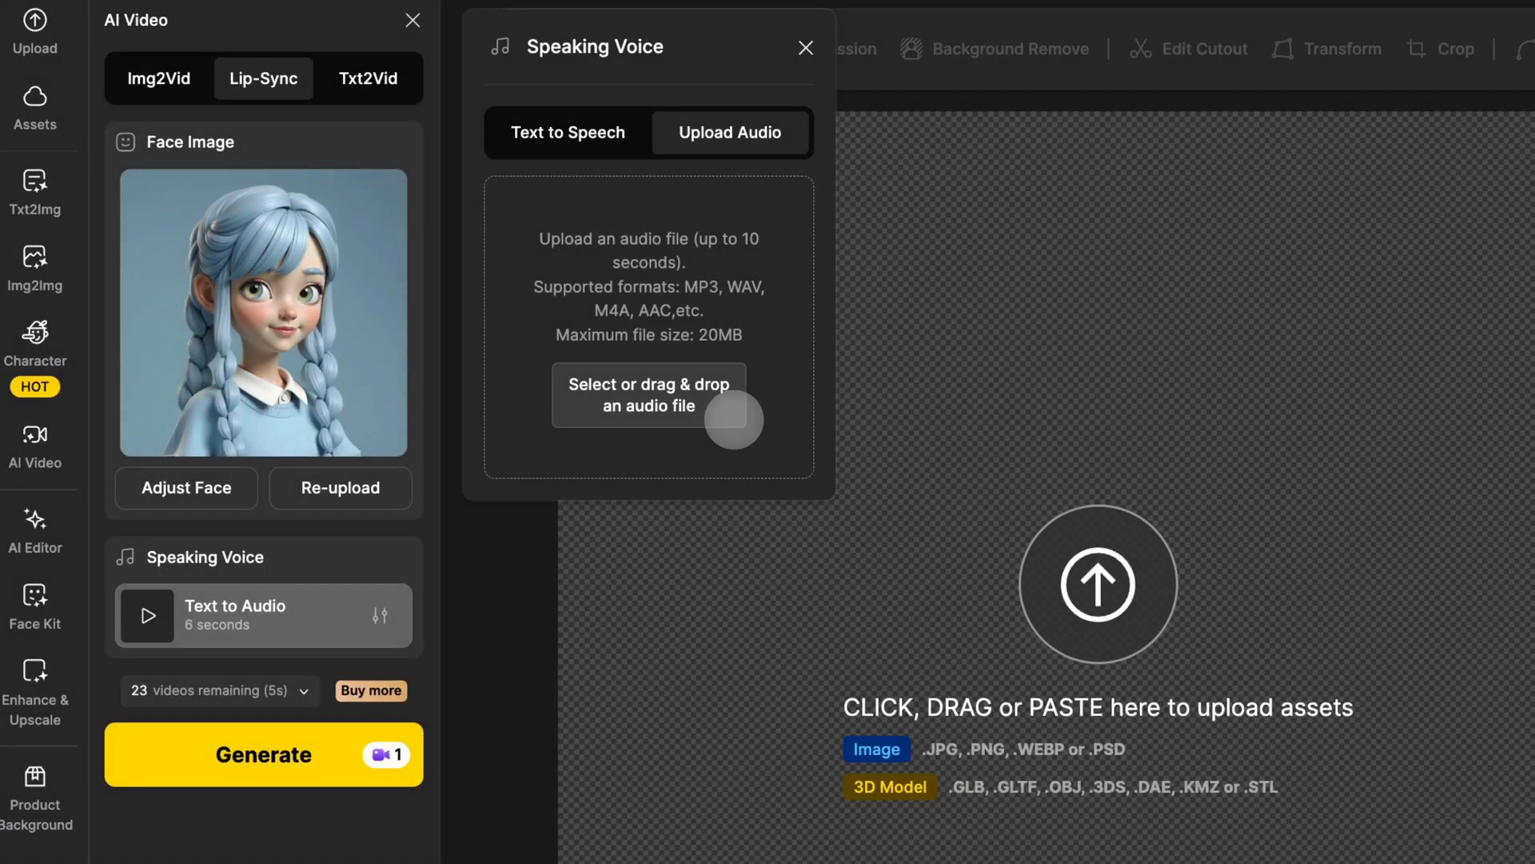
- Attach 2.mp3 as the girl's voice and generate her lip-sync video
{"action": "left_click", "coordinate": [649, 394]}
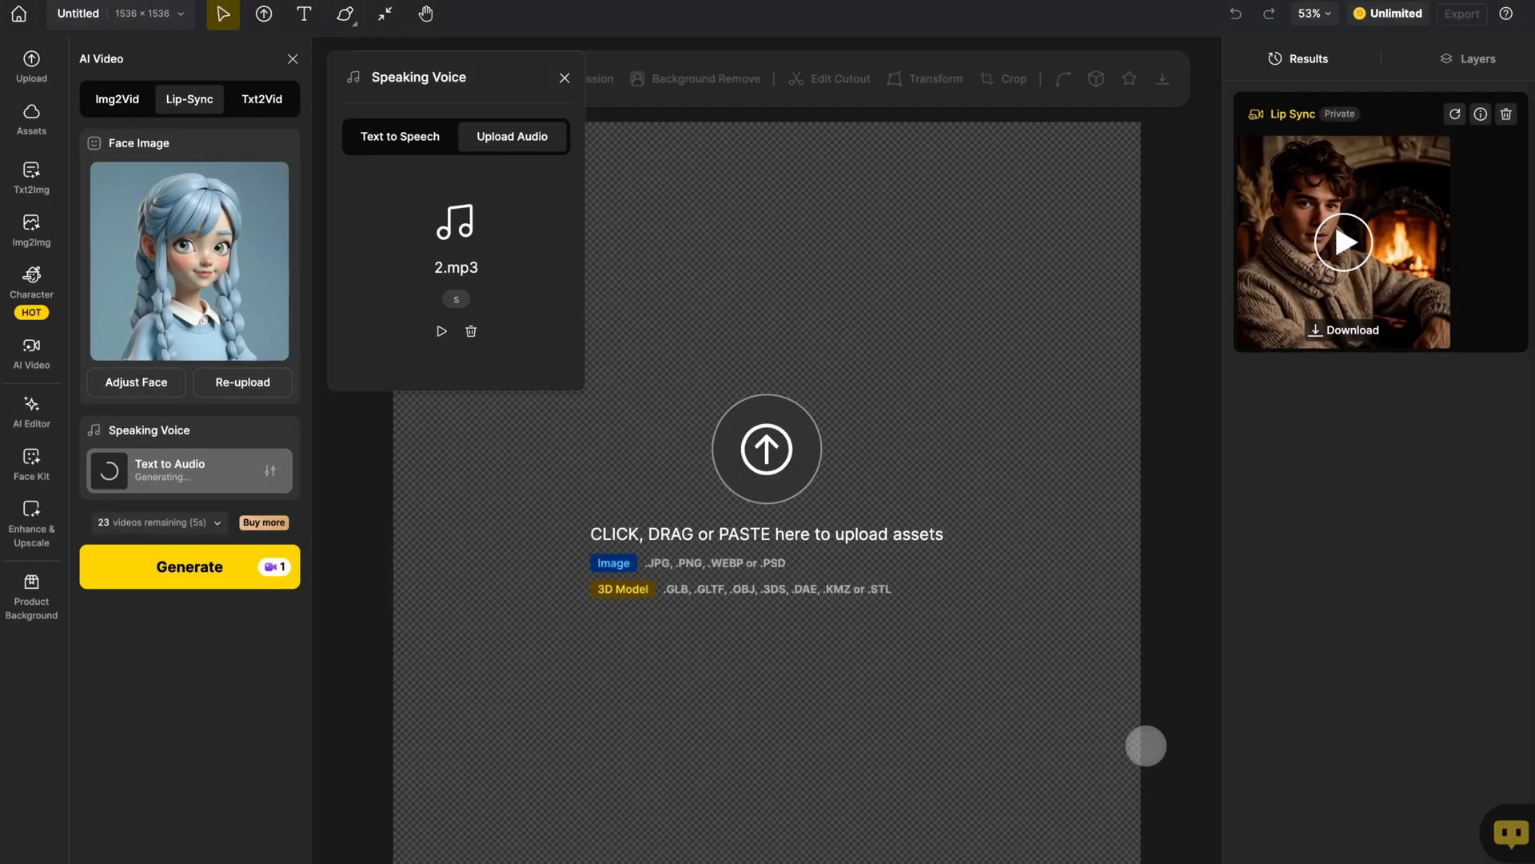
{"action": "left_click", "coordinate": [189, 566]}
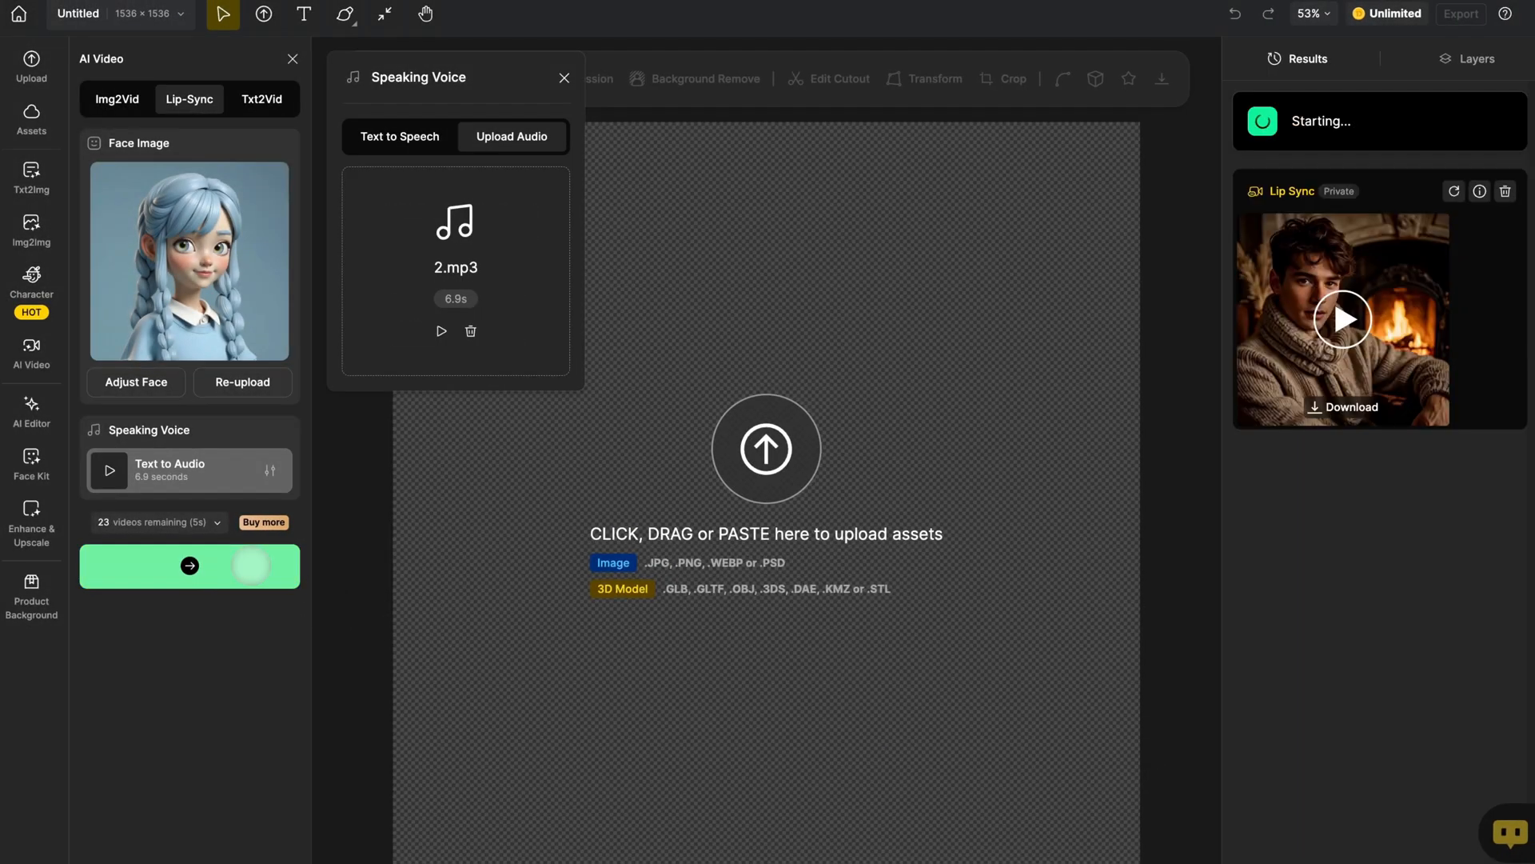